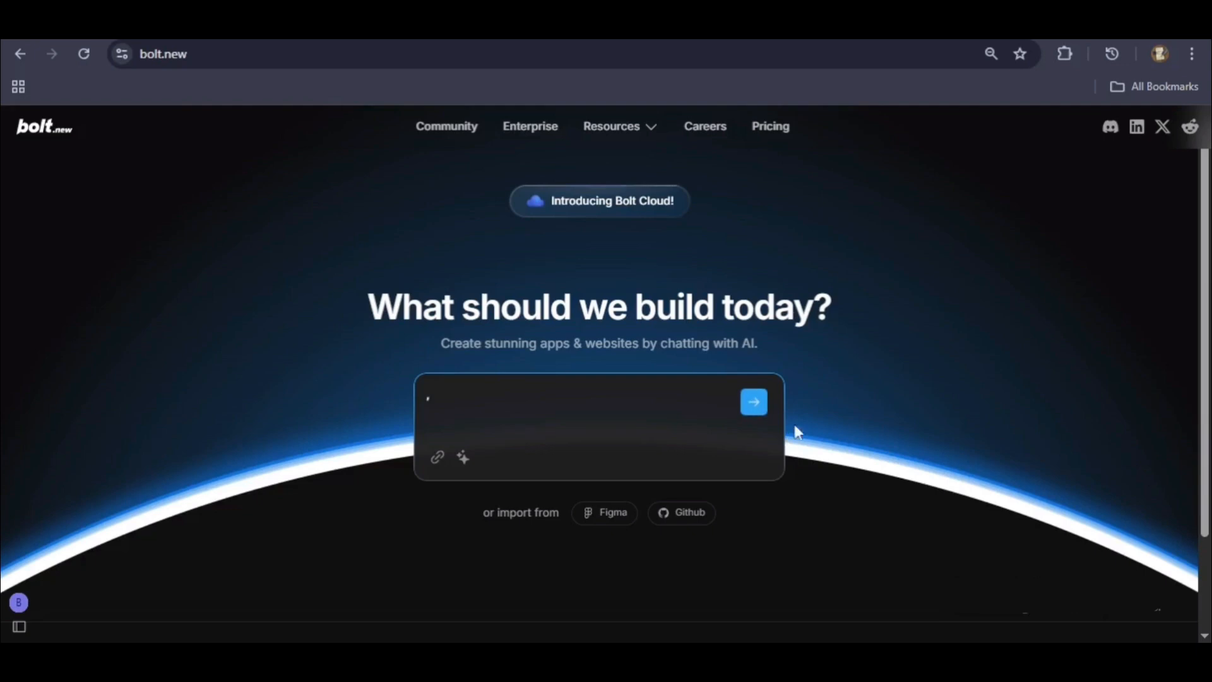
{"action": "mouse_move", "coordinate": [961, 380]}
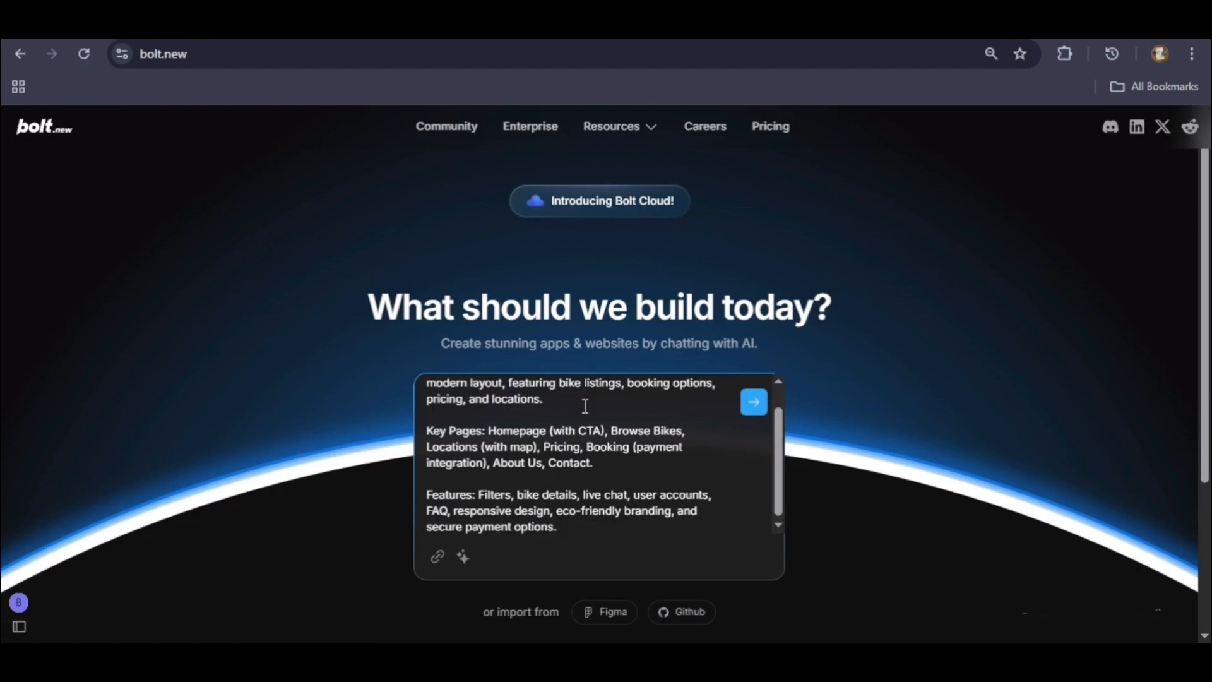
Step: Scroll through the pasted electric bike rental website prompt to review its pages and features
{"action": "scroll", "scroll_direction": "up", "scroll_amount": 3}
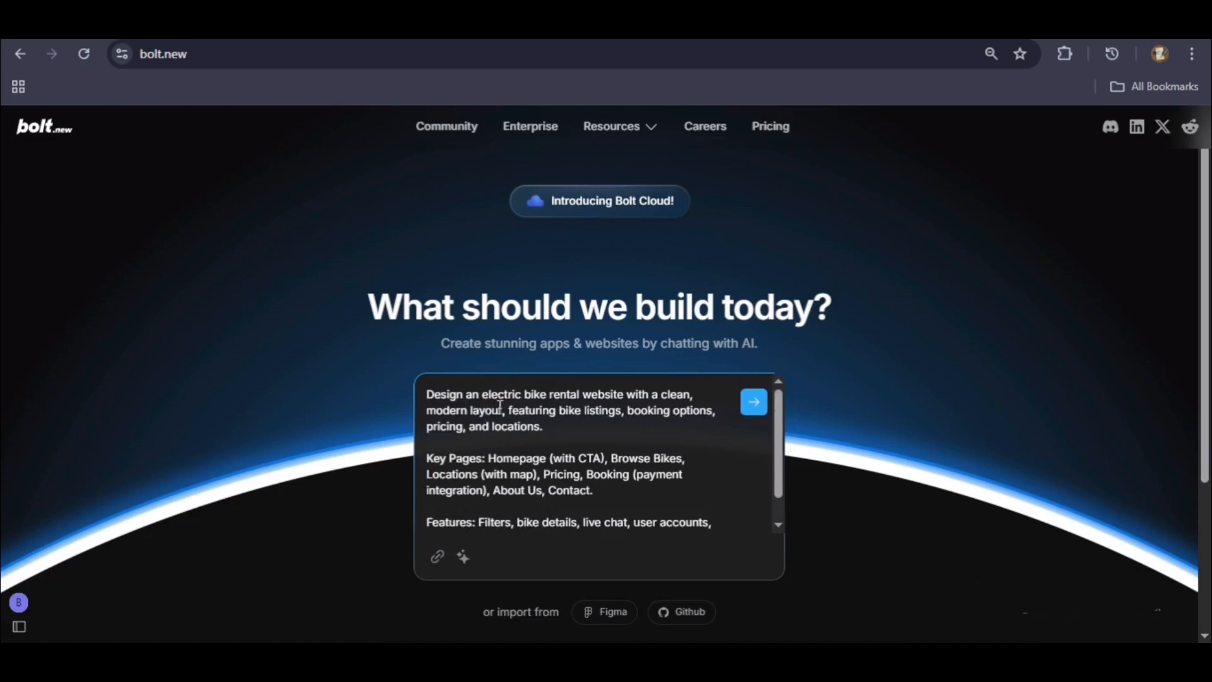
{"action": "mouse_move", "coordinate": [618, 442]}
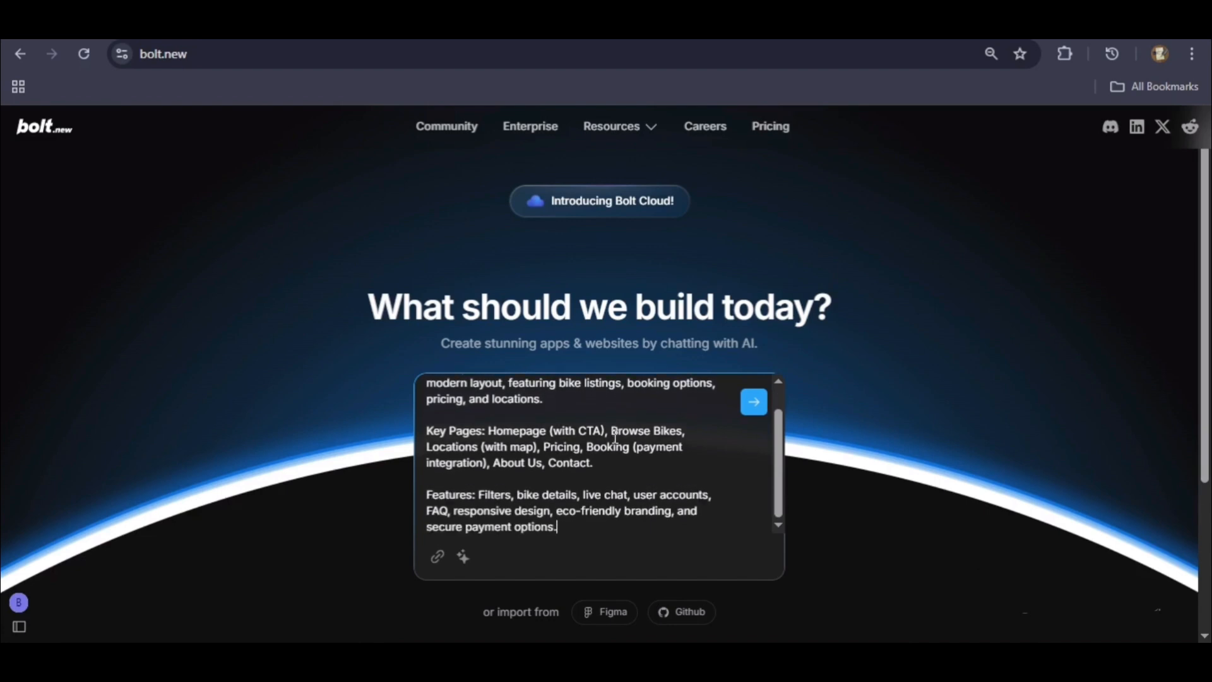
{"action": "mouse_move", "coordinate": [610, 464]}
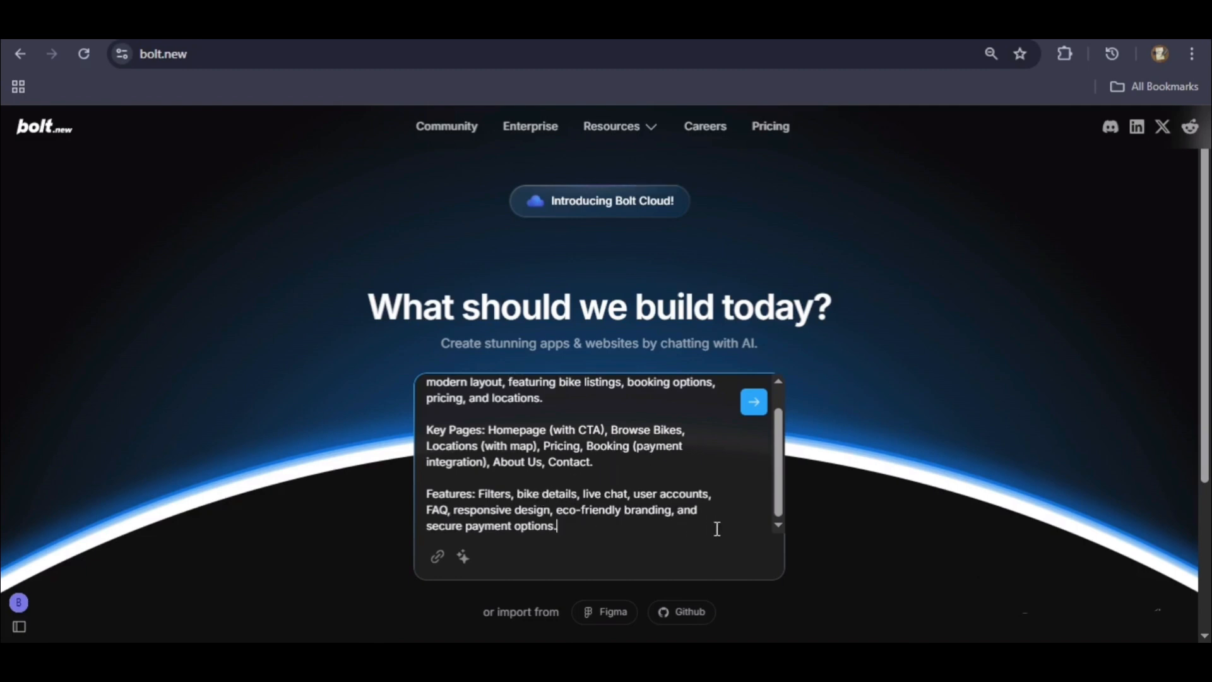
{"action": "scroll", "scroll_direction": "up", "scroll_amount": 3}
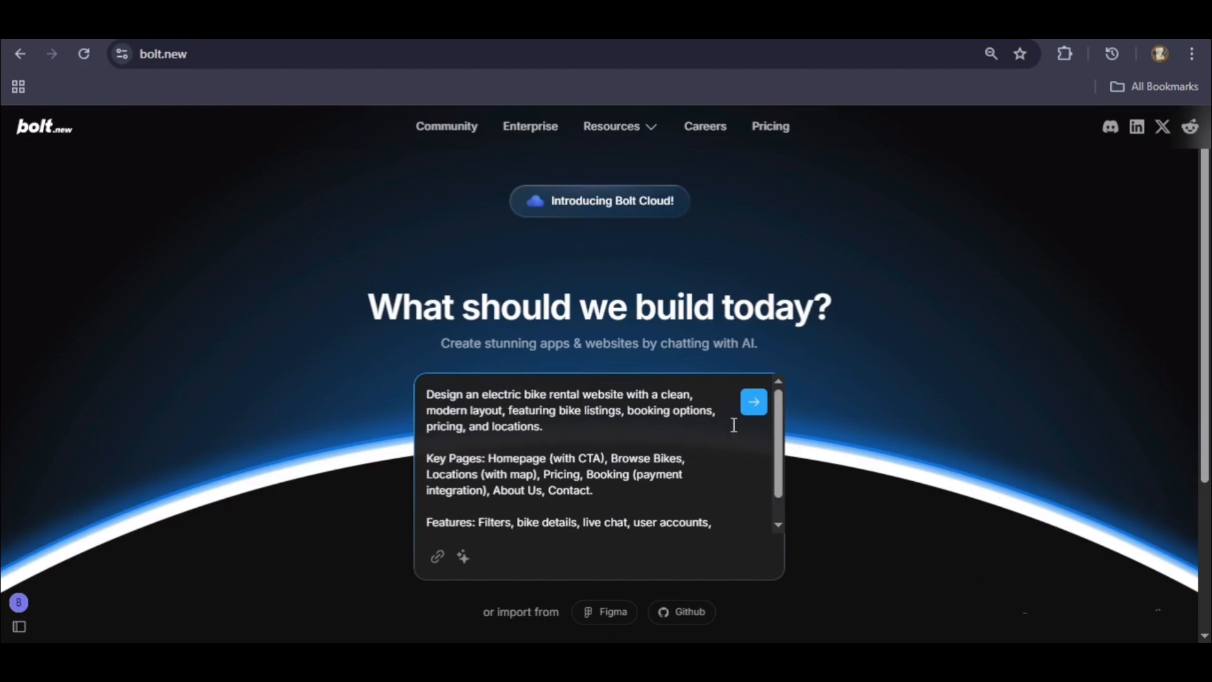
{"action": "mouse_move", "coordinate": [463, 556]}
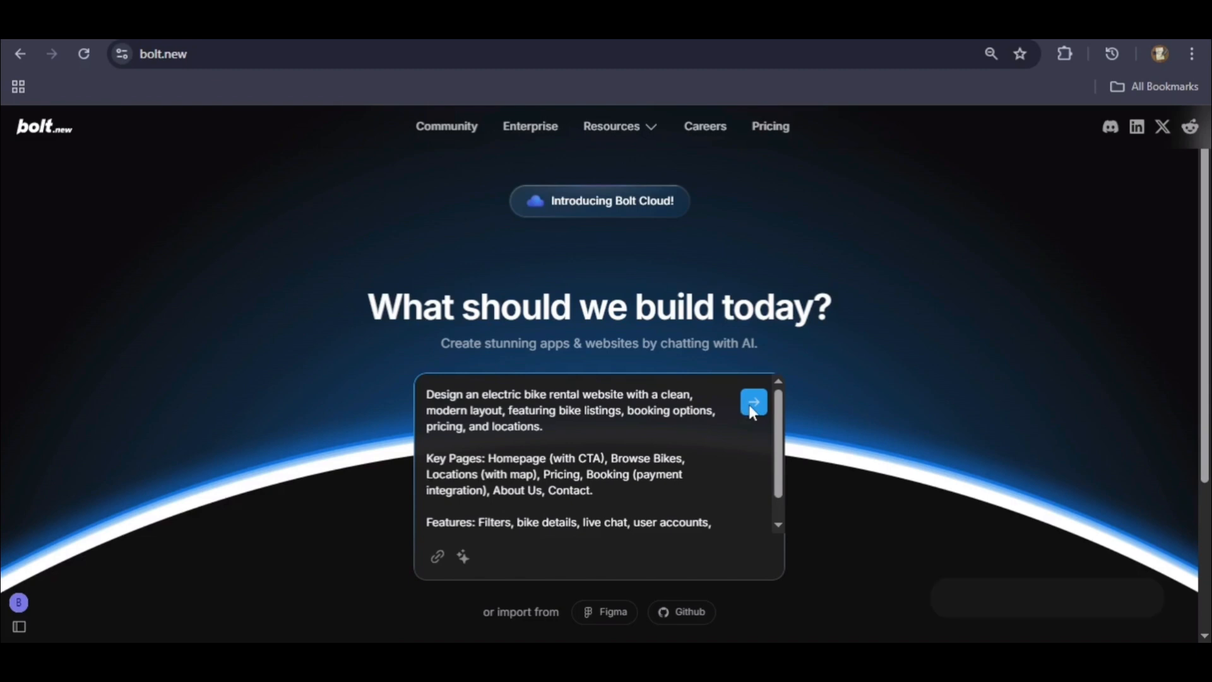
Step: Submit the bike rental prompt and scroll through Bolt's core features and design plan
{"action": "left_click", "coordinate": [752, 402]}
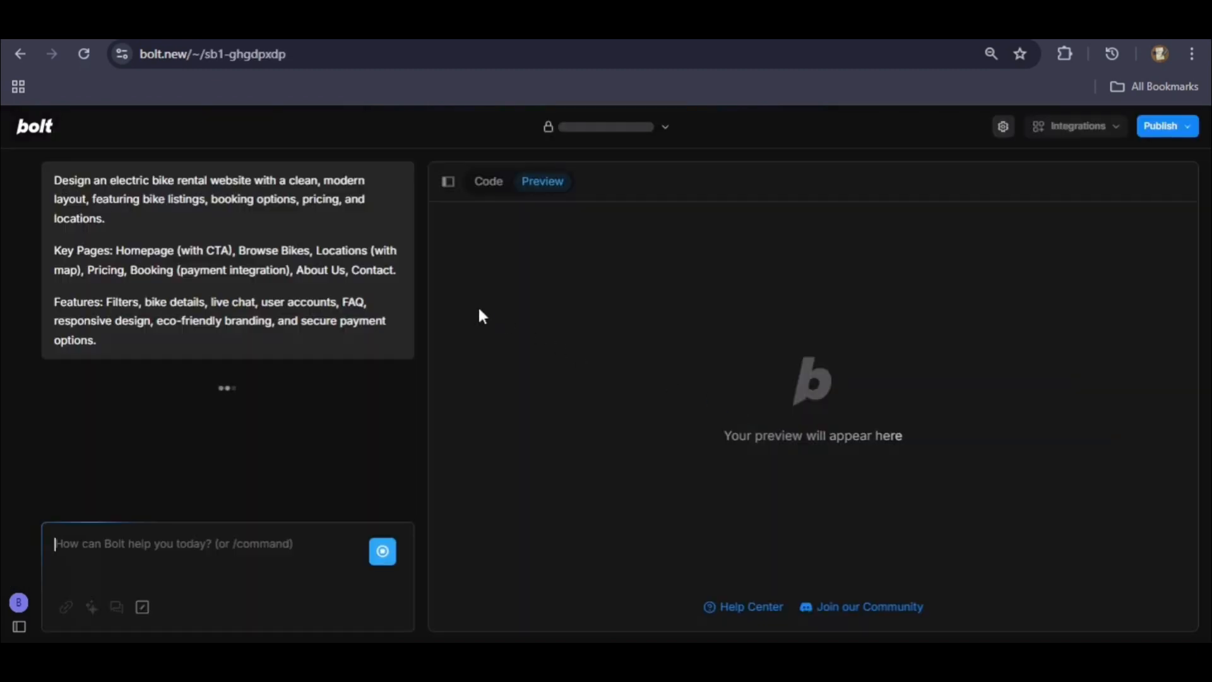
{"action": "mouse_move", "coordinate": [413, 392]}
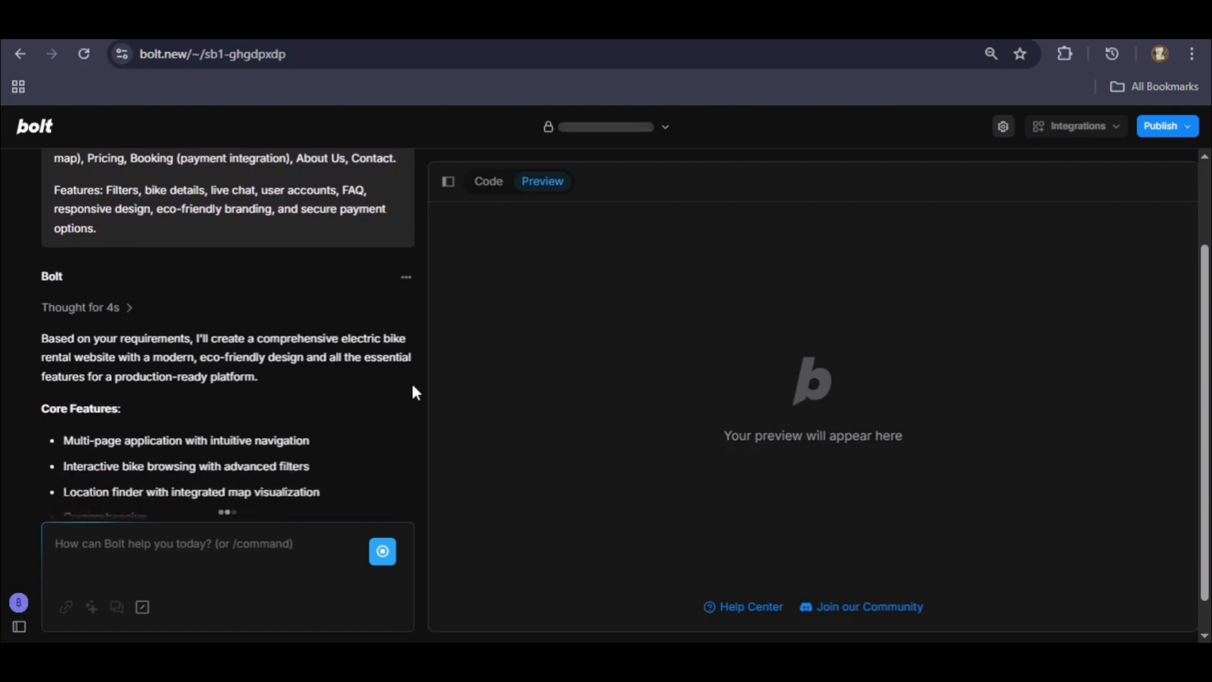
{"action": "scroll", "scroll_direction": "down", "scroll_amount": 3}
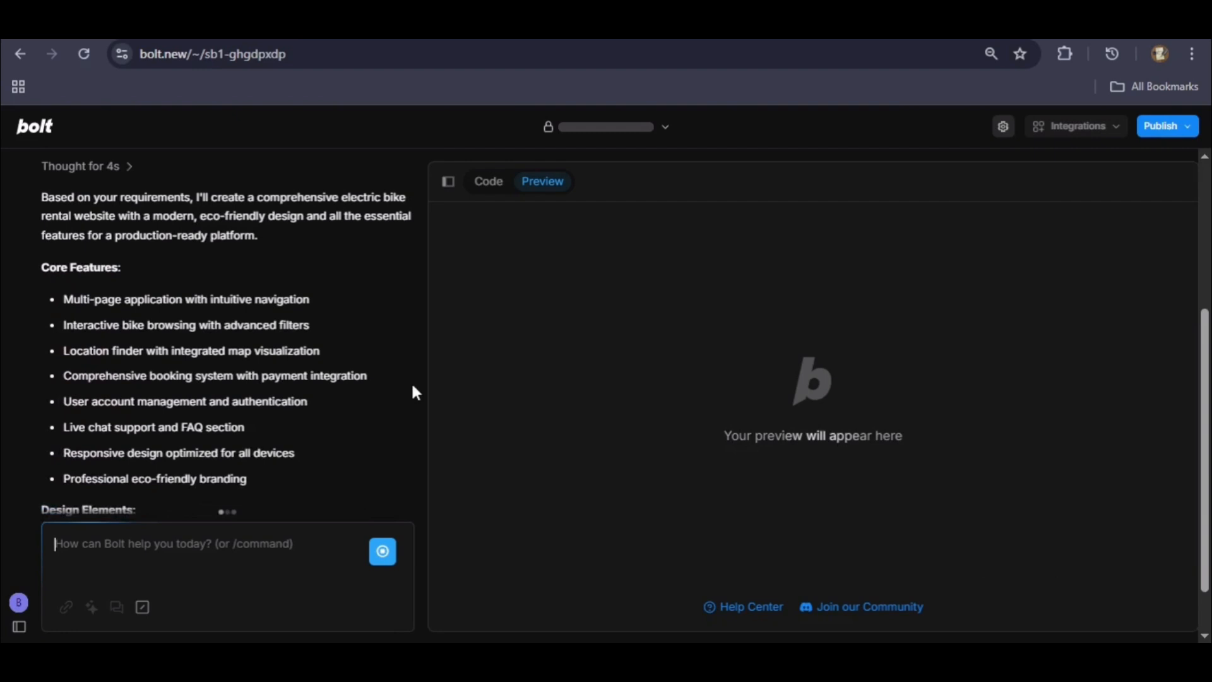
{"action": "scroll", "scroll_direction": "up", "scroll_amount": 3}
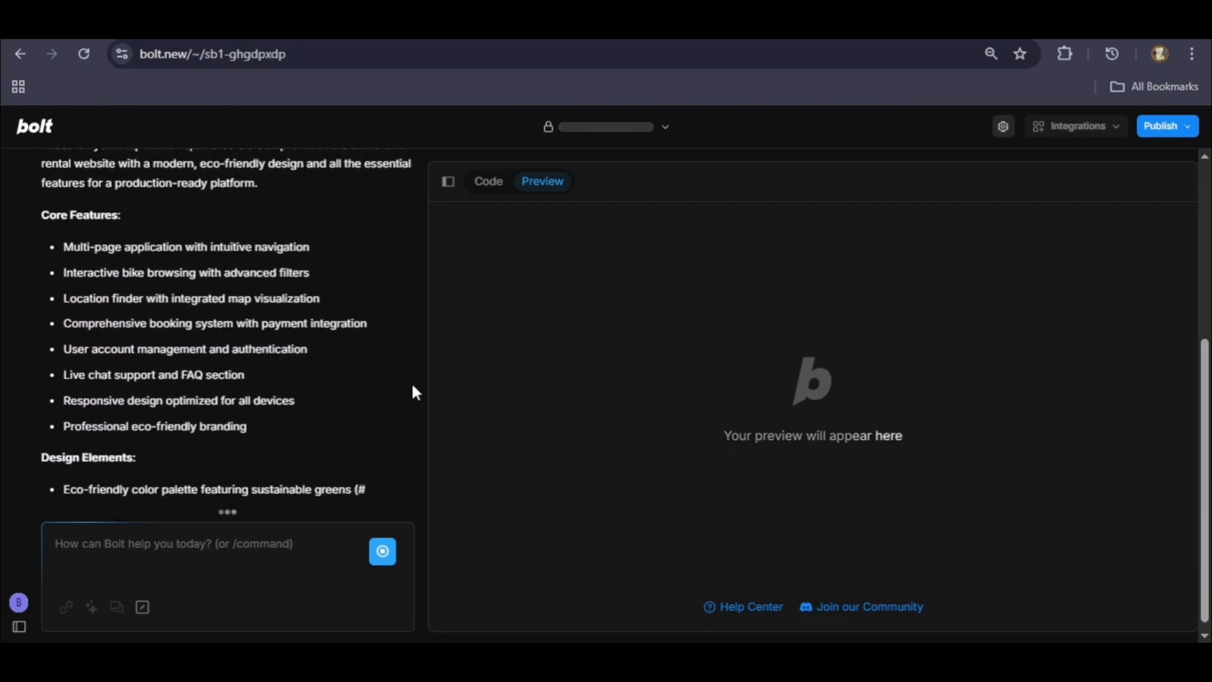
{"action": "scroll", "scroll_direction": "up", "scroll_amount": 3}
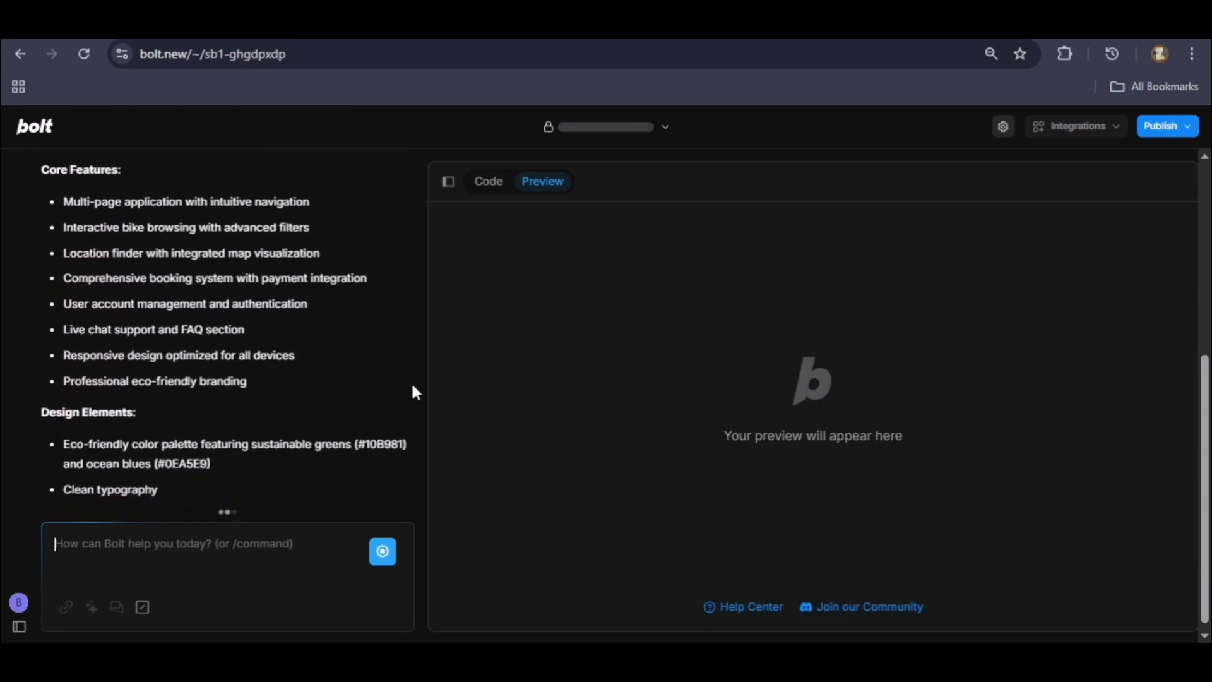
{"action": "scroll", "scroll_direction": "up", "scroll_amount": 3}
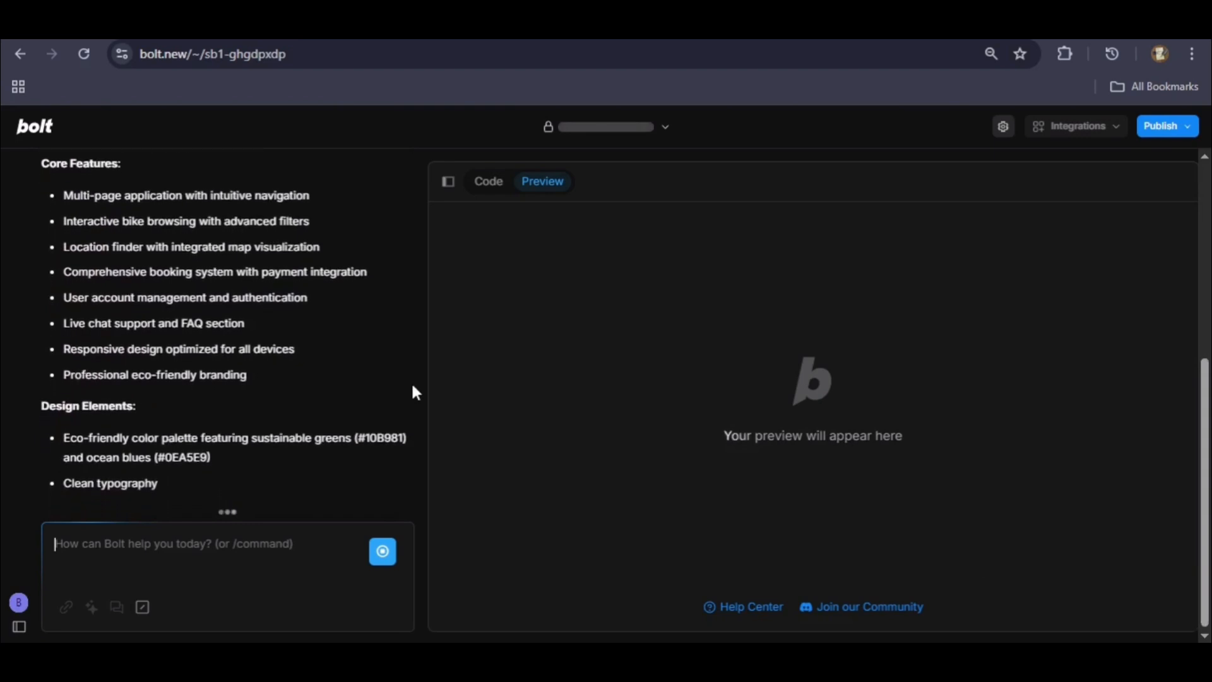
{"action": "scroll", "scroll_direction": "down", "scroll_amount": 3}
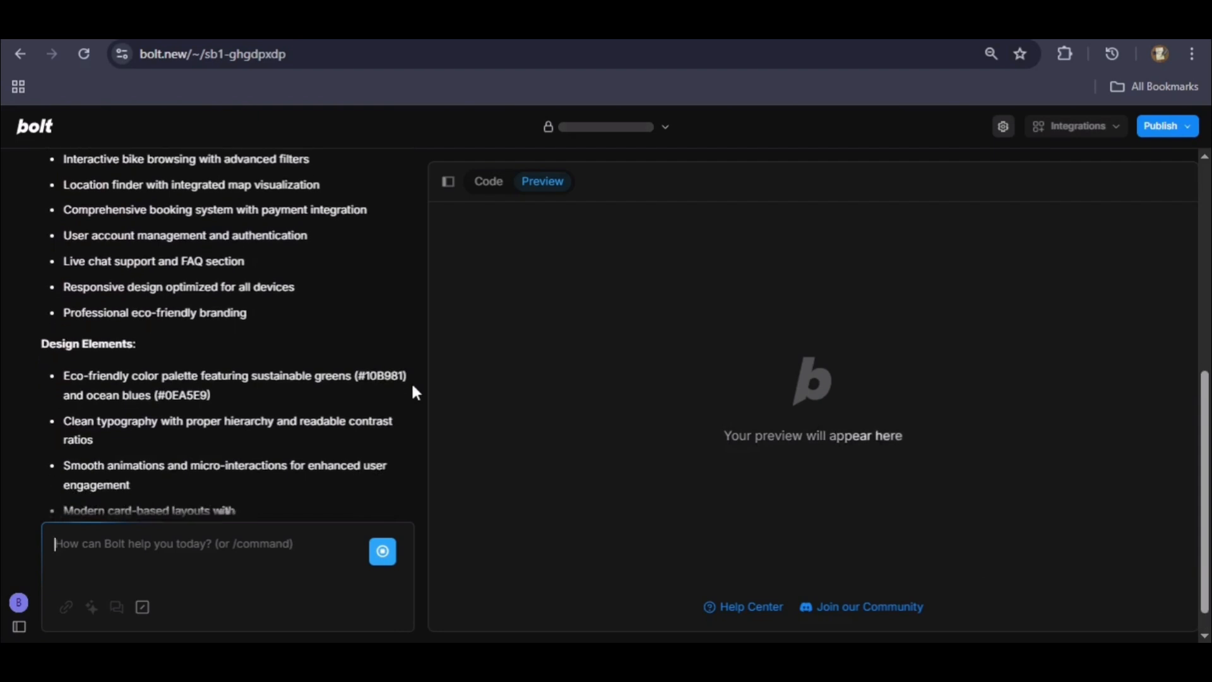
{"action": "scroll", "scroll_direction": "down", "scroll_amount": 3}
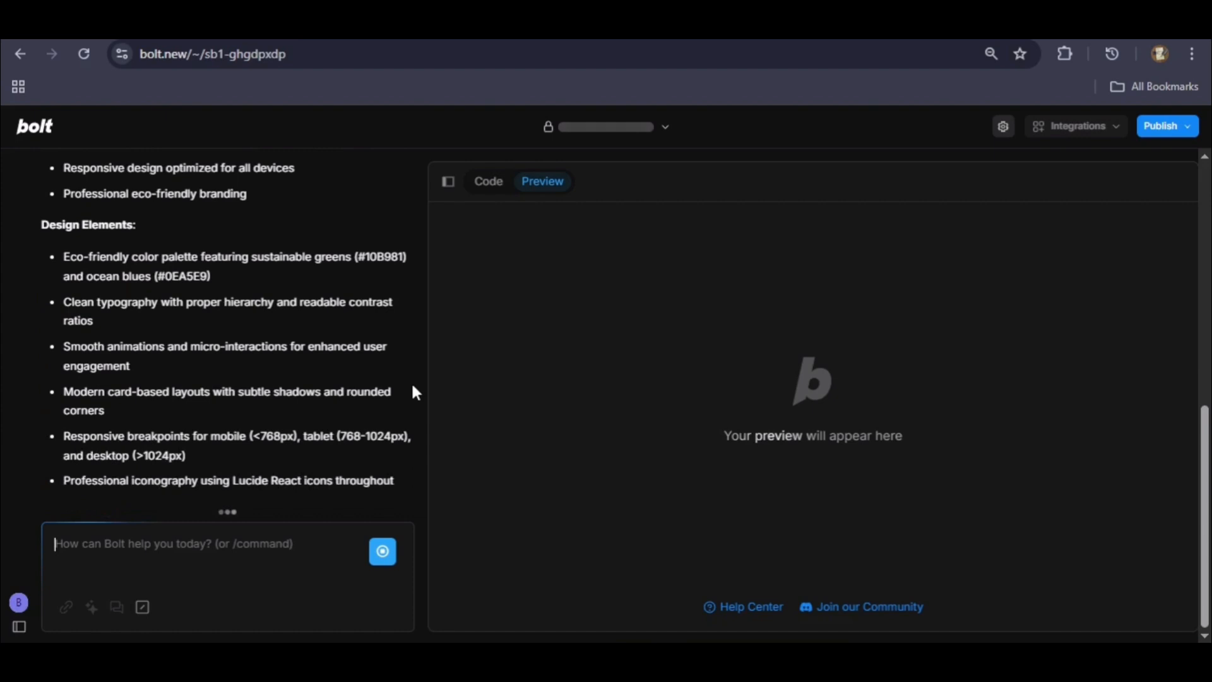
{"action": "scroll", "scroll_direction": "down", "scroll_amount": 3}
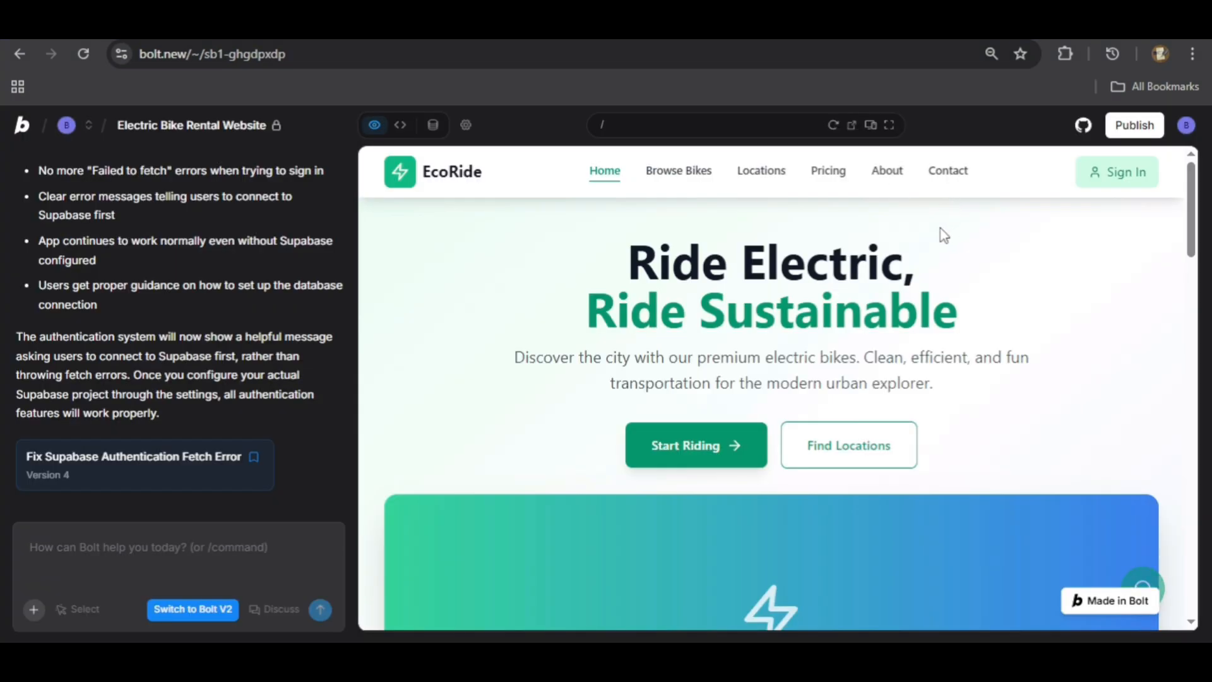
Step: Scroll the EcoRide homepage preview past the rider stats and Eco-Friendly Impact sections
{"action": "scroll", "scroll_direction": "down", "scroll_amount": 3}
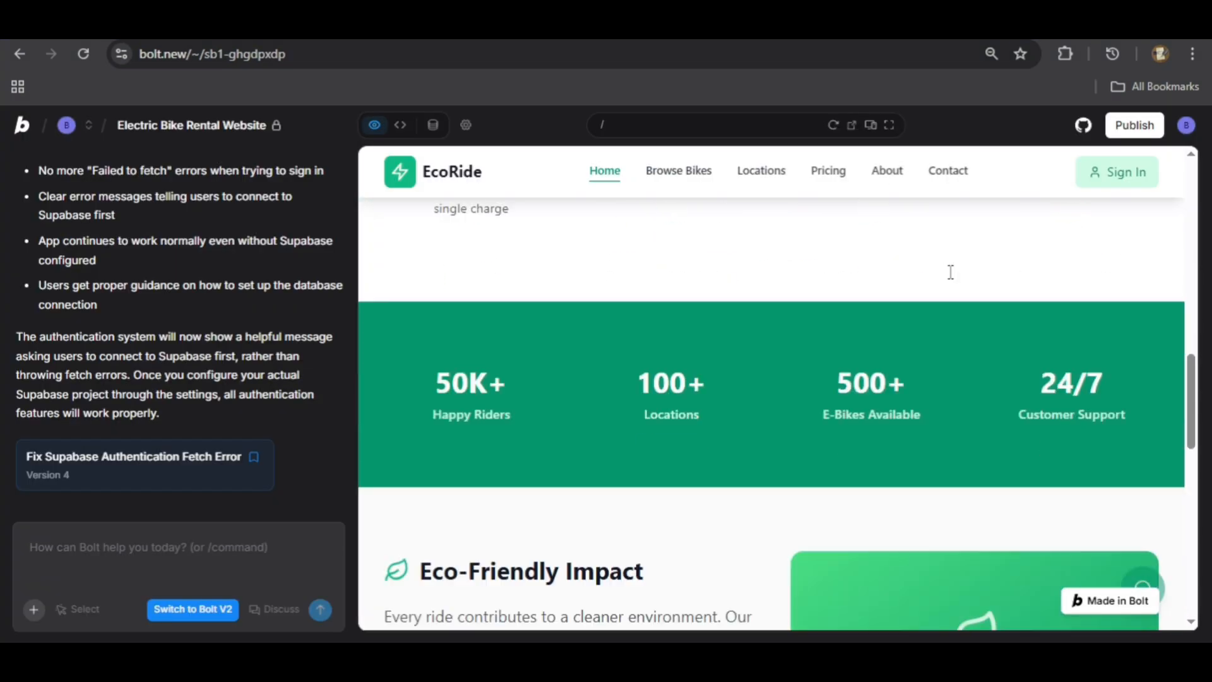
{"action": "scroll", "scroll_direction": "down", "scroll_amount": 3}
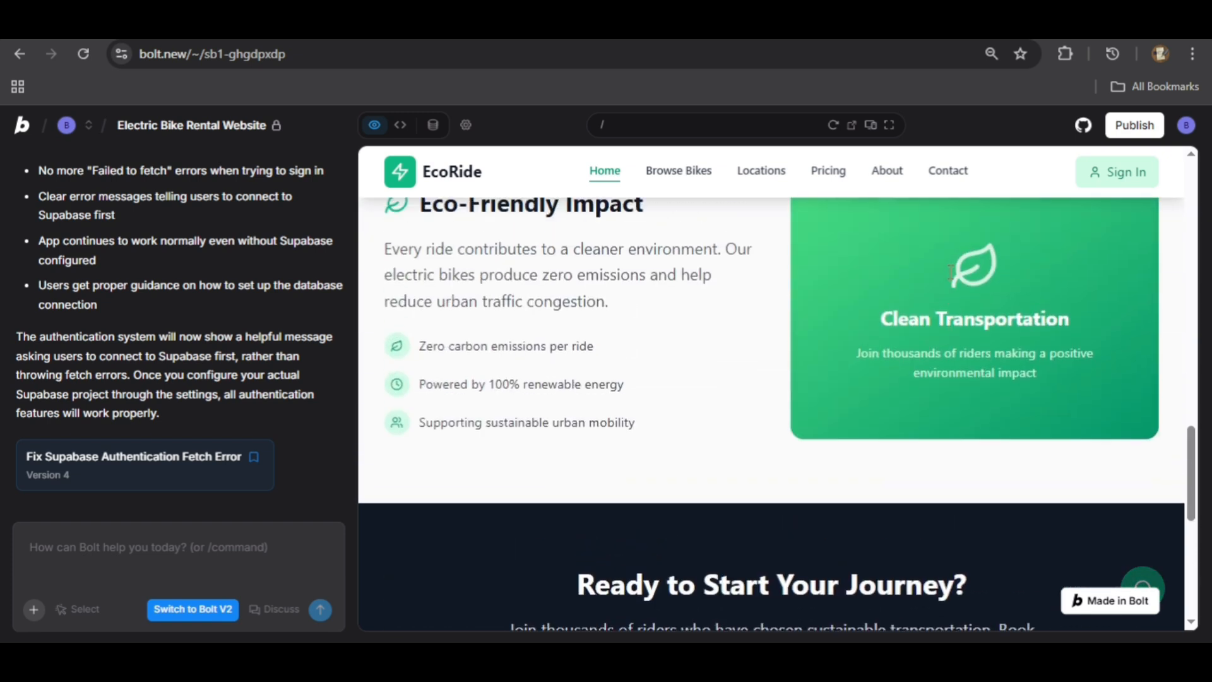
{"action": "scroll", "scroll_direction": "up", "scroll_amount": 3}
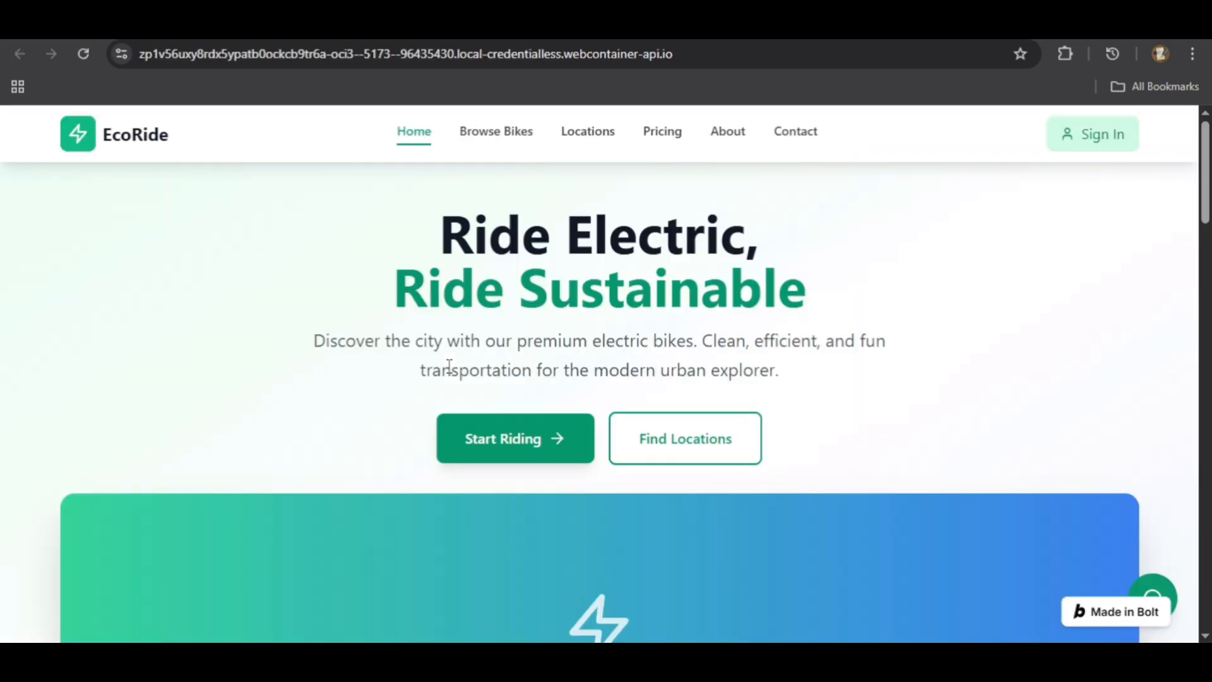
{"action": "mouse_move", "coordinate": [461, 361]}
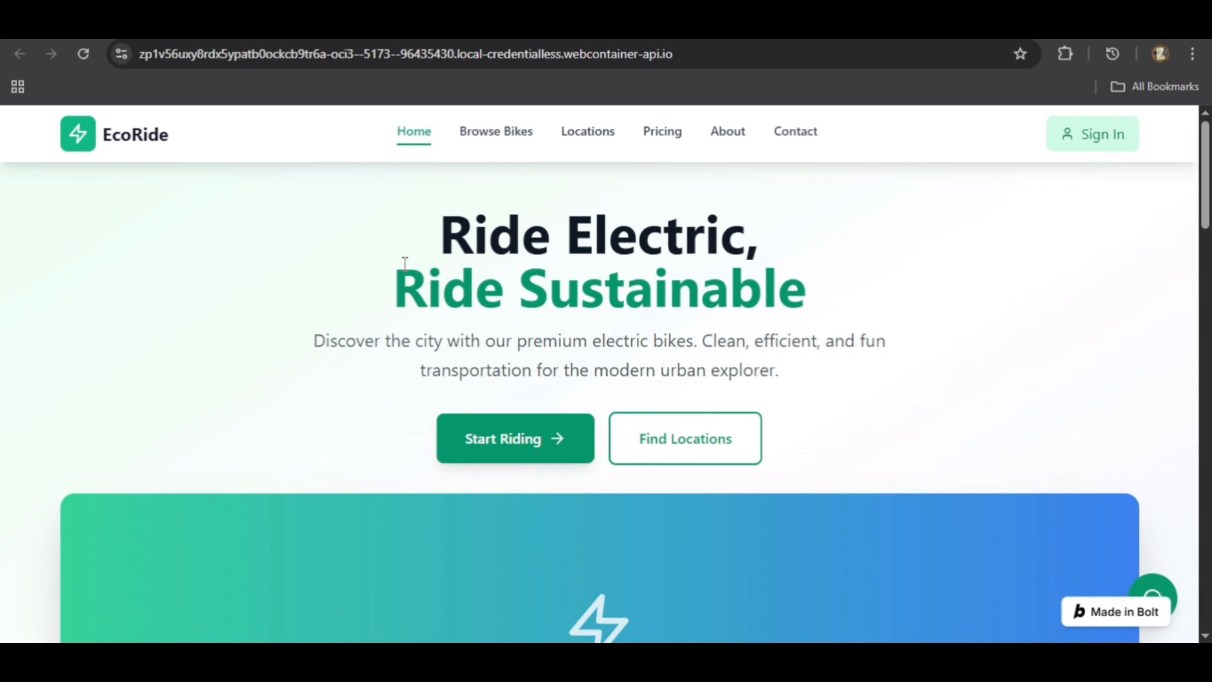
{"action": "mouse_move", "coordinate": [800, 242]}
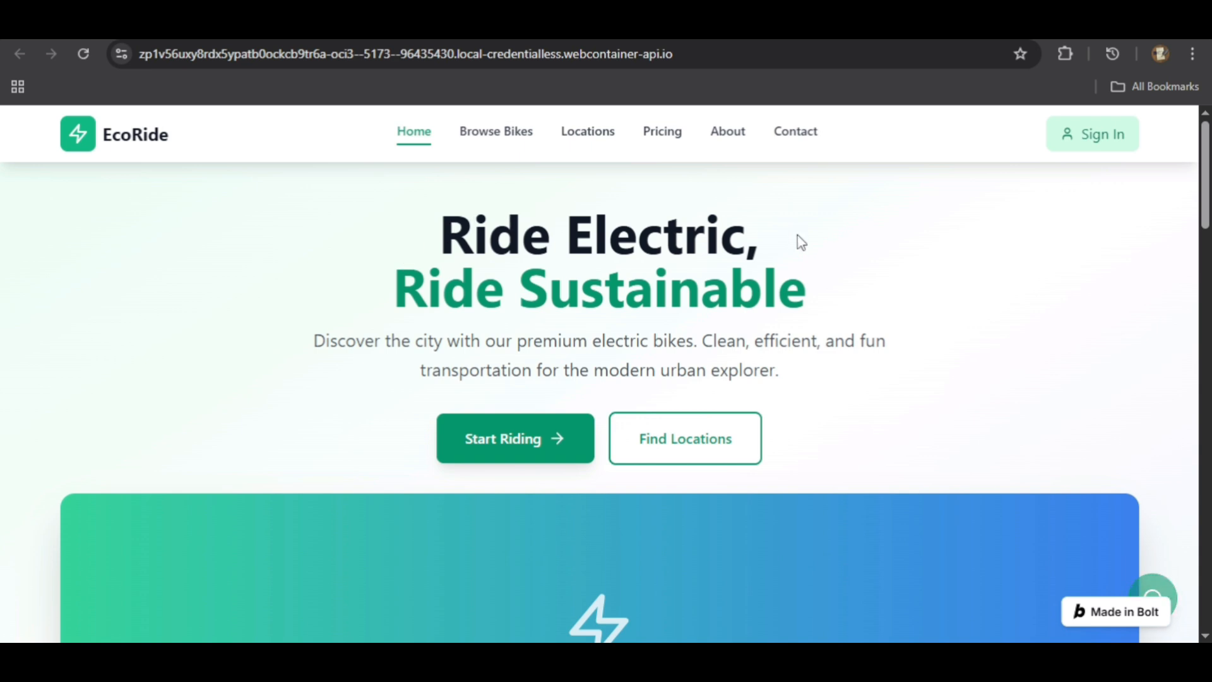
{"action": "mouse_move", "coordinate": [476, 328]}
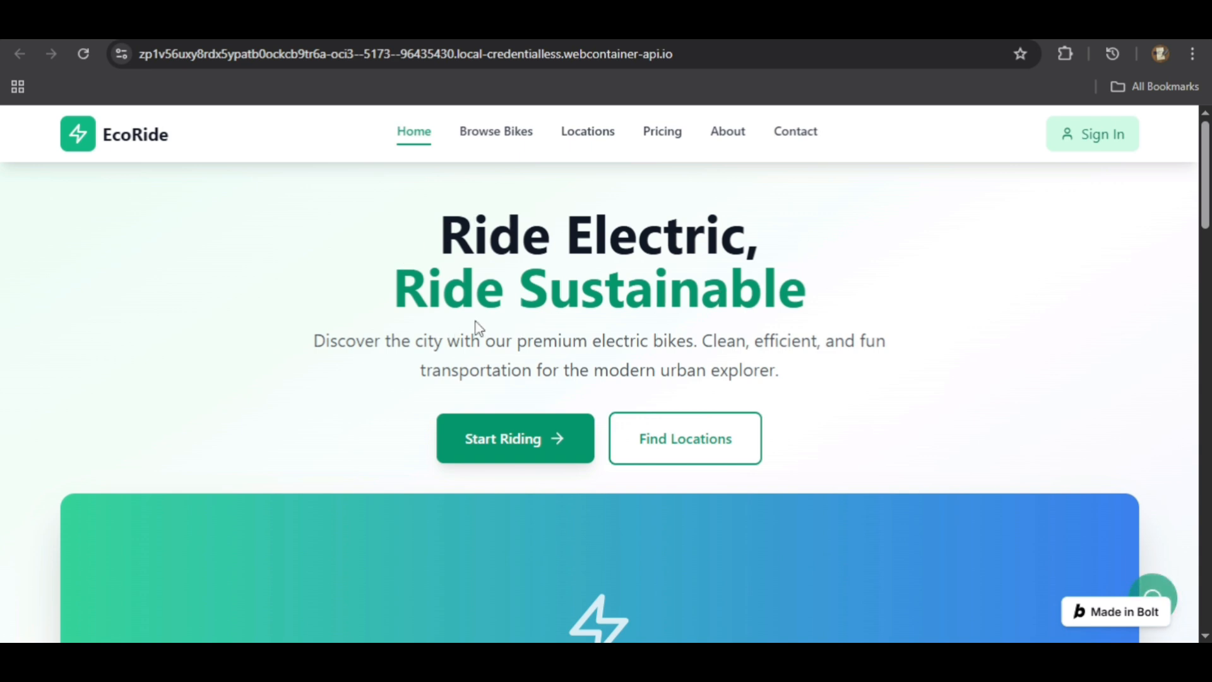
{"action": "mouse_move", "coordinate": [894, 444]}
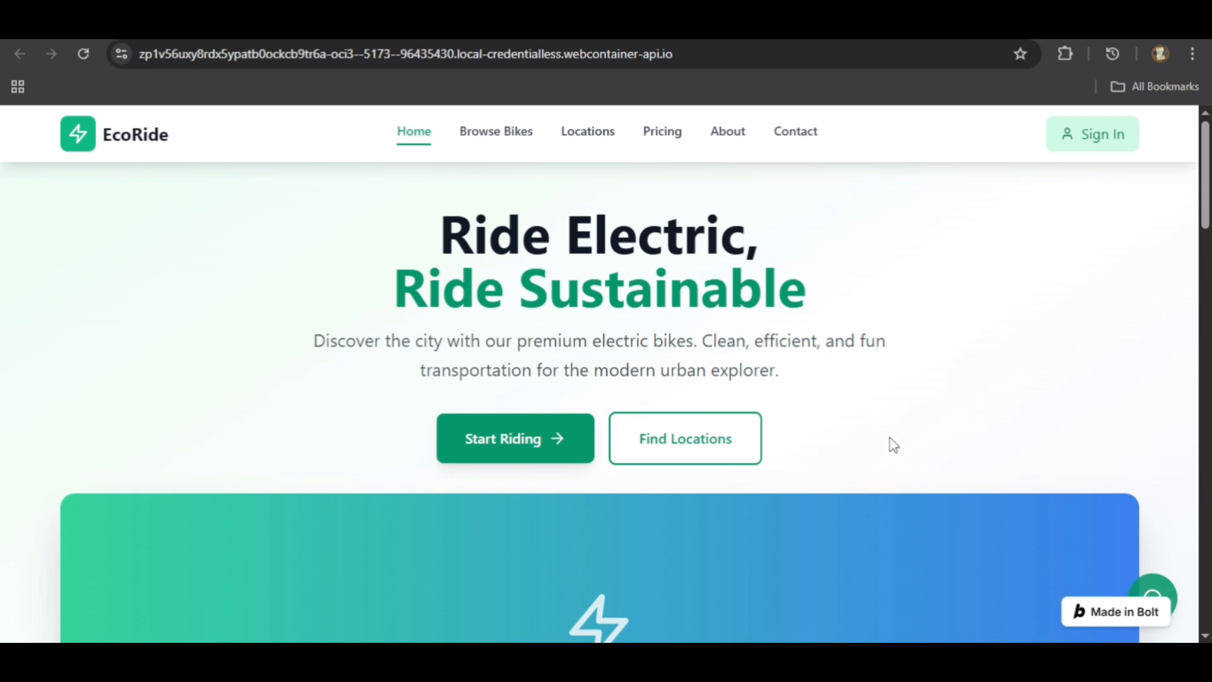
Step: Scroll the standalone EcoRide homepage down to Eco-Friendly Impact, then back to the top
{"action": "scroll", "scroll_direction": "down", "scroll_amount": 3}
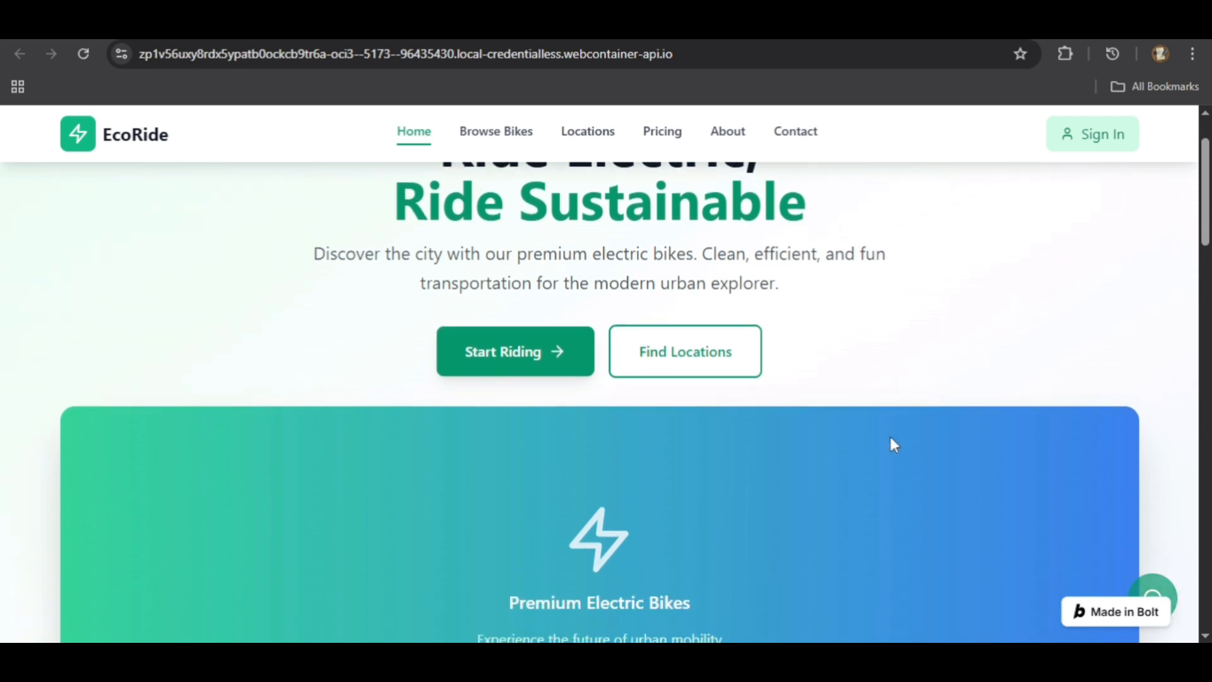
{"action": "scroll", "scroll_direction": "down", "scroll_amount": 3}
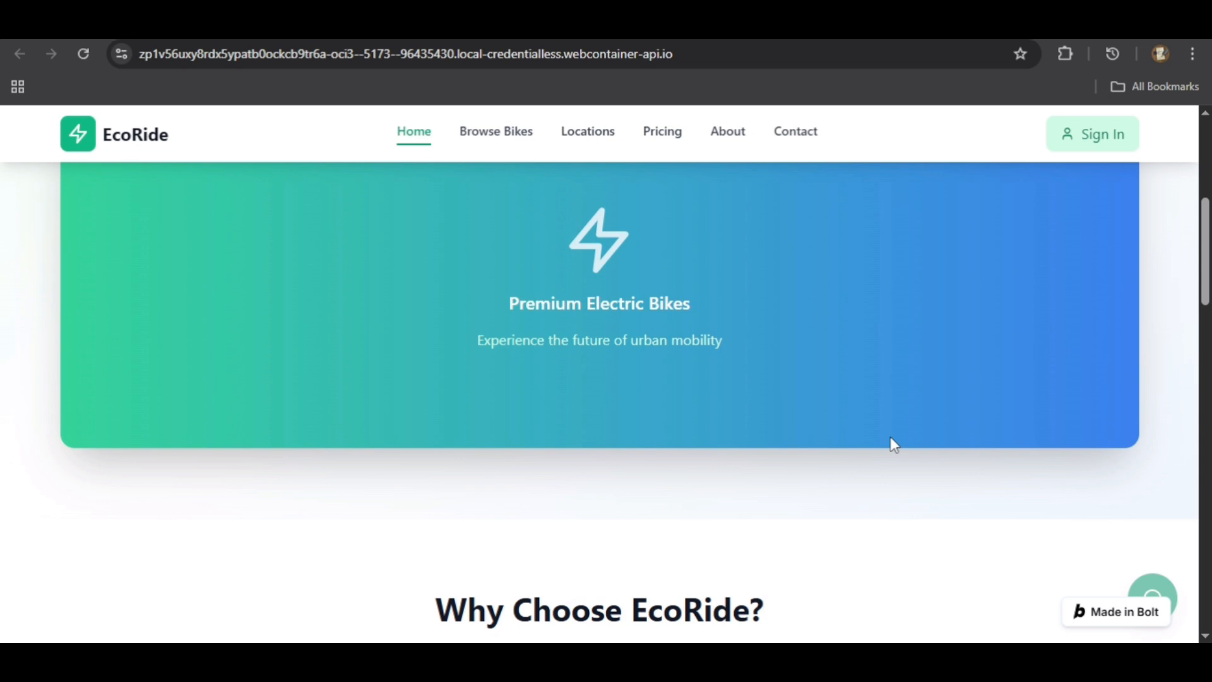
{"action": "scroll", "scroll_direction": "down", "scroll_amount": 3}
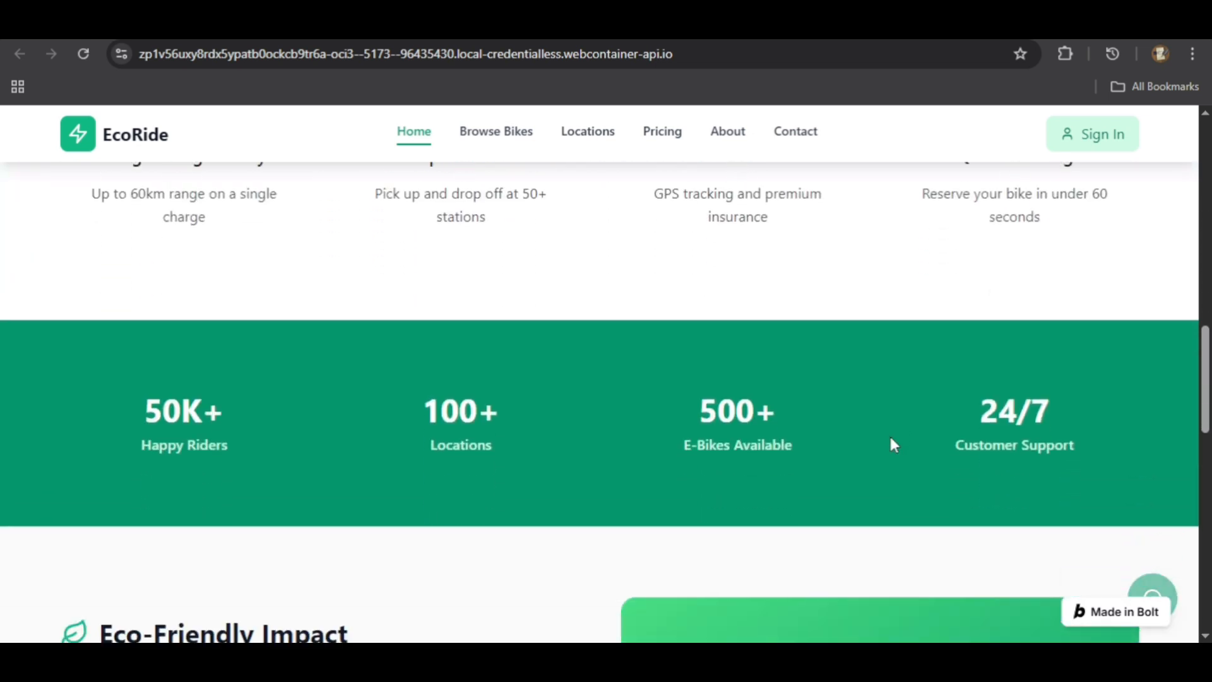
{"action": "scroll", "scroll_direction": "down", "scroll_amount": 3}
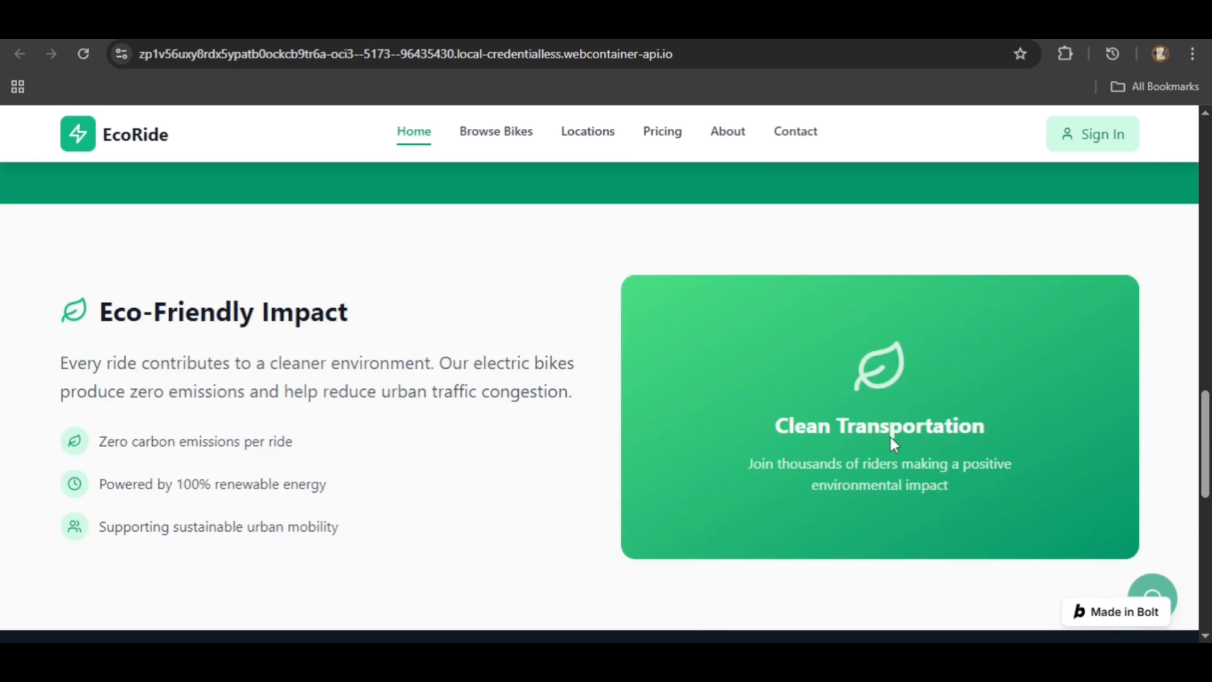
{"action": "scroll", "scroll_direction": "up", "scroll_amount": 3}
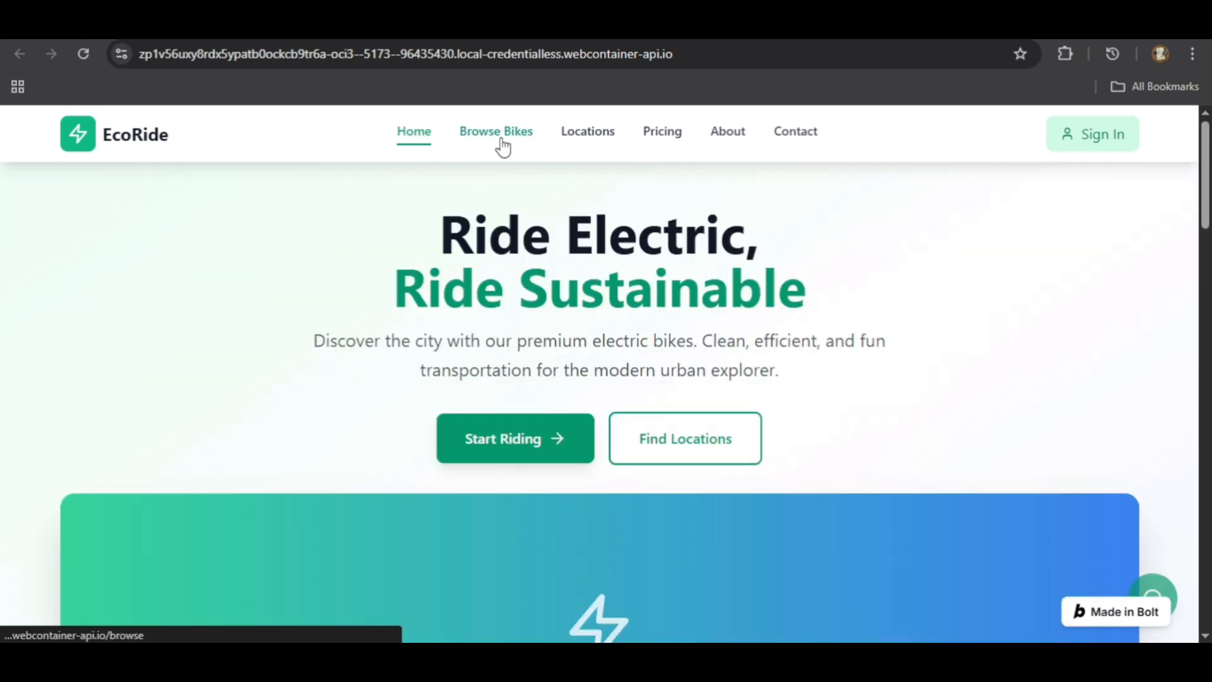
Step: Open Browse Bikes and review the six bike cards with prices and ratings
{"action": "left_click", "coordinate": [495, 130]}
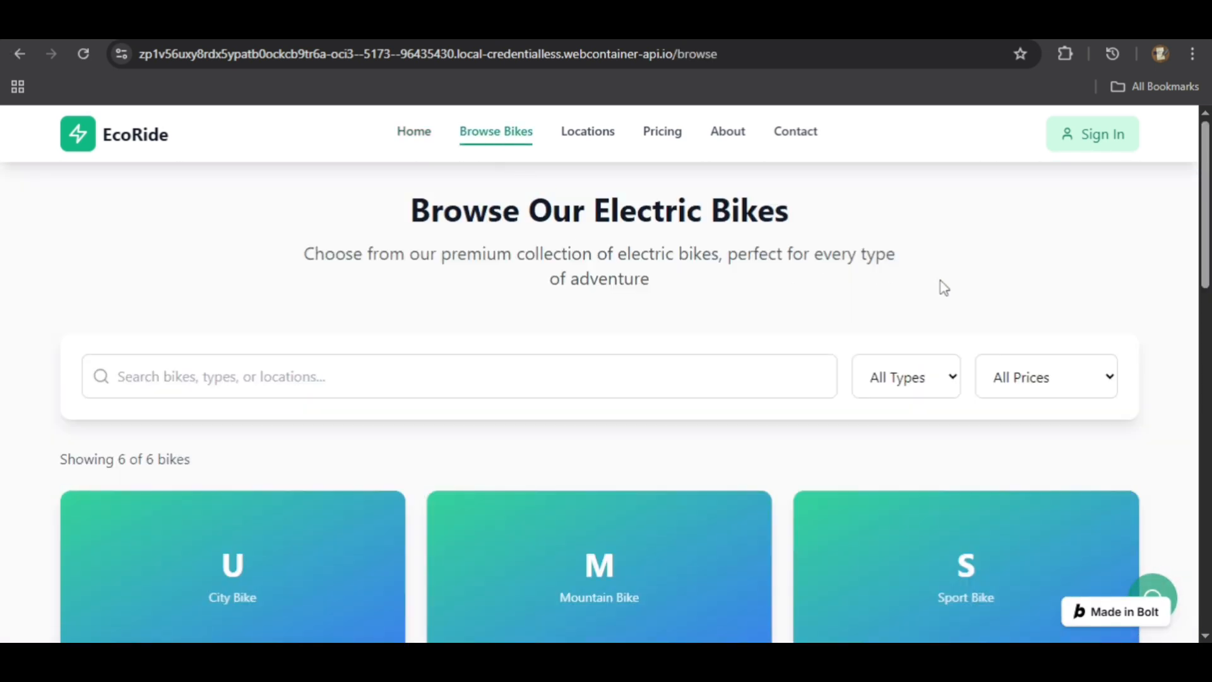
{"action": "scroll", "scroll_direction": "down", "scroll_amount": 3}
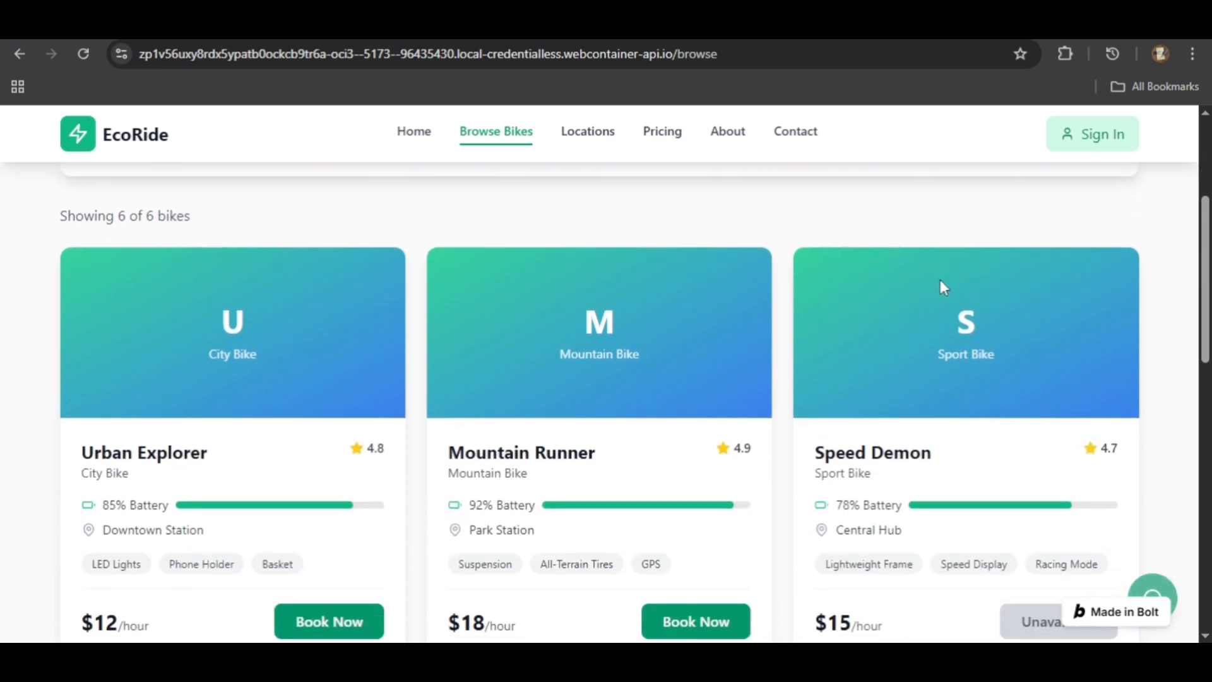
{"action": "scroll", "scroll_direction": "down", "scroll_amount": 3}
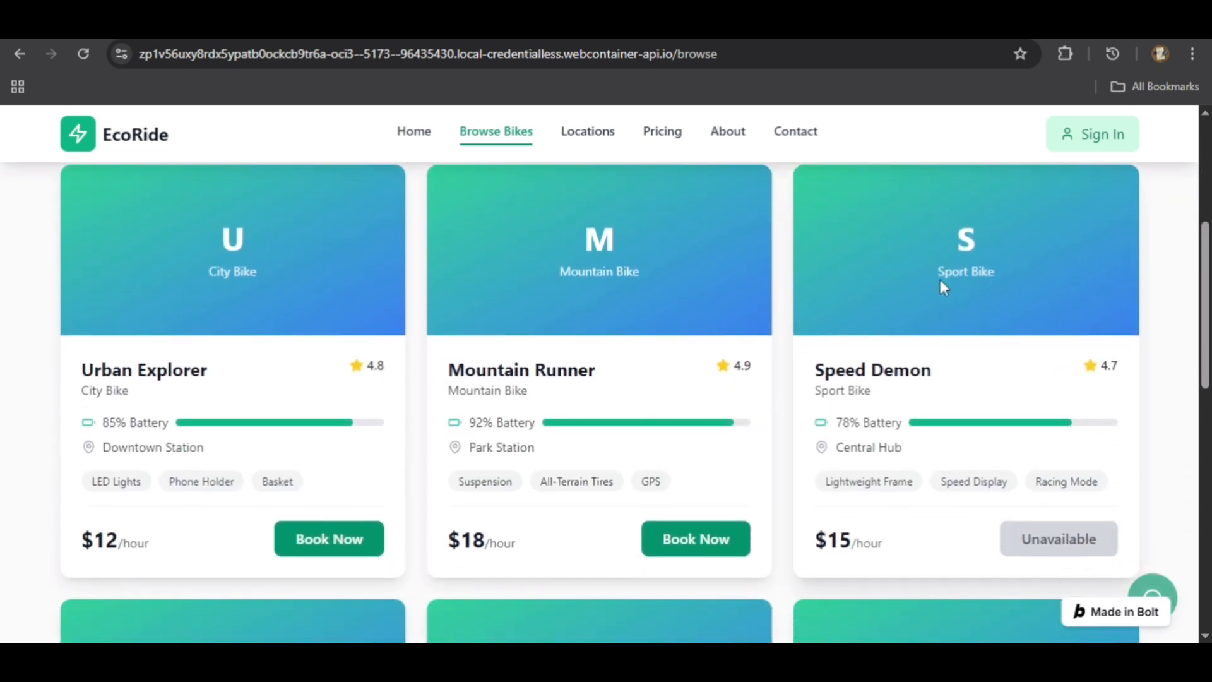
{"action": "scroll", "scroll_direction": "down", "scroll_amount": 3}
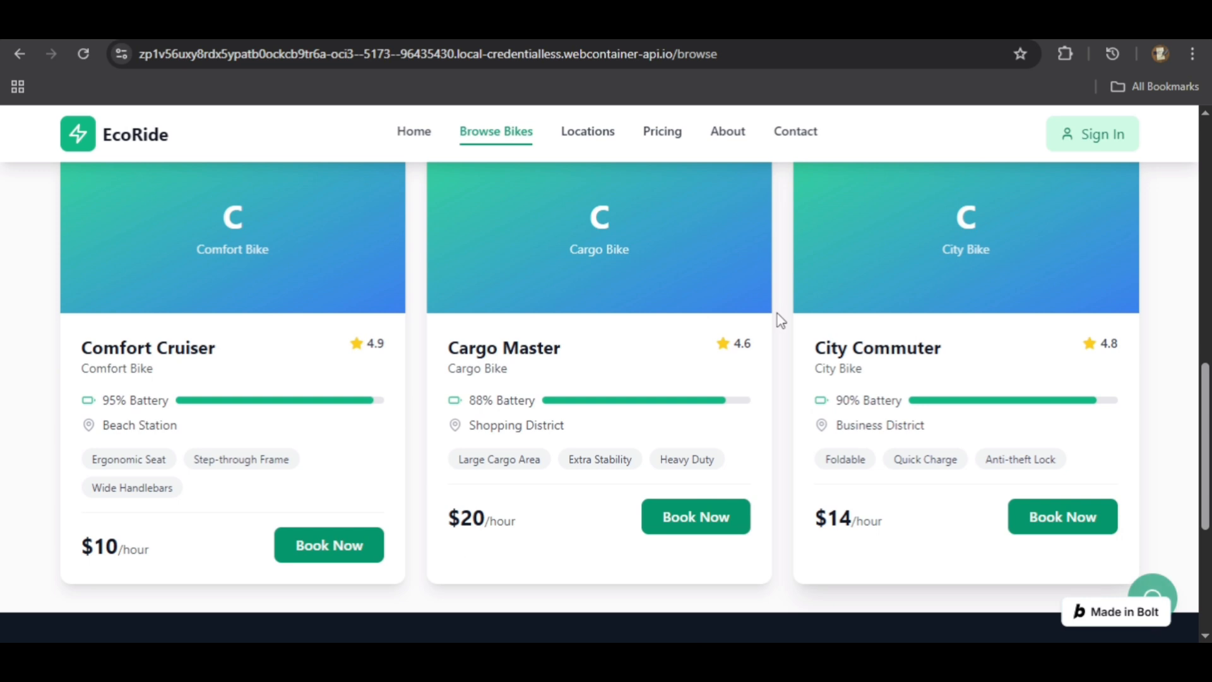
{"action": "mouse_move", "coordinate": [162, 427]}
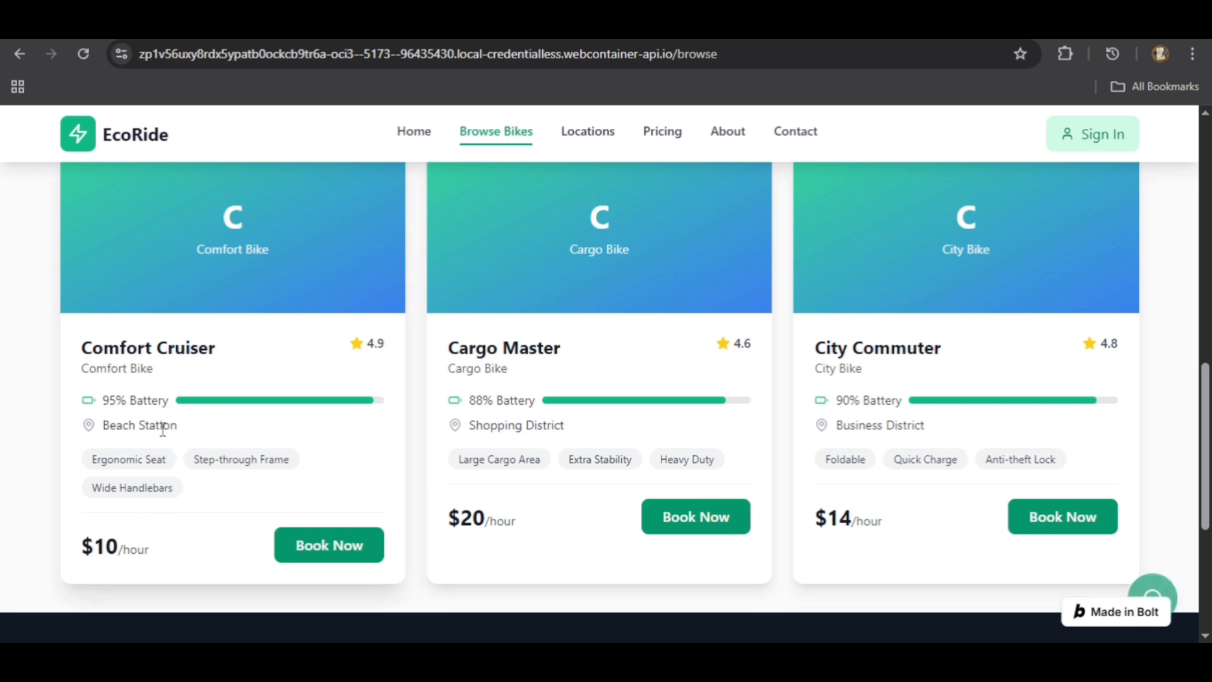
{"action": "mouse_move", "coordinate": [177, 562]}
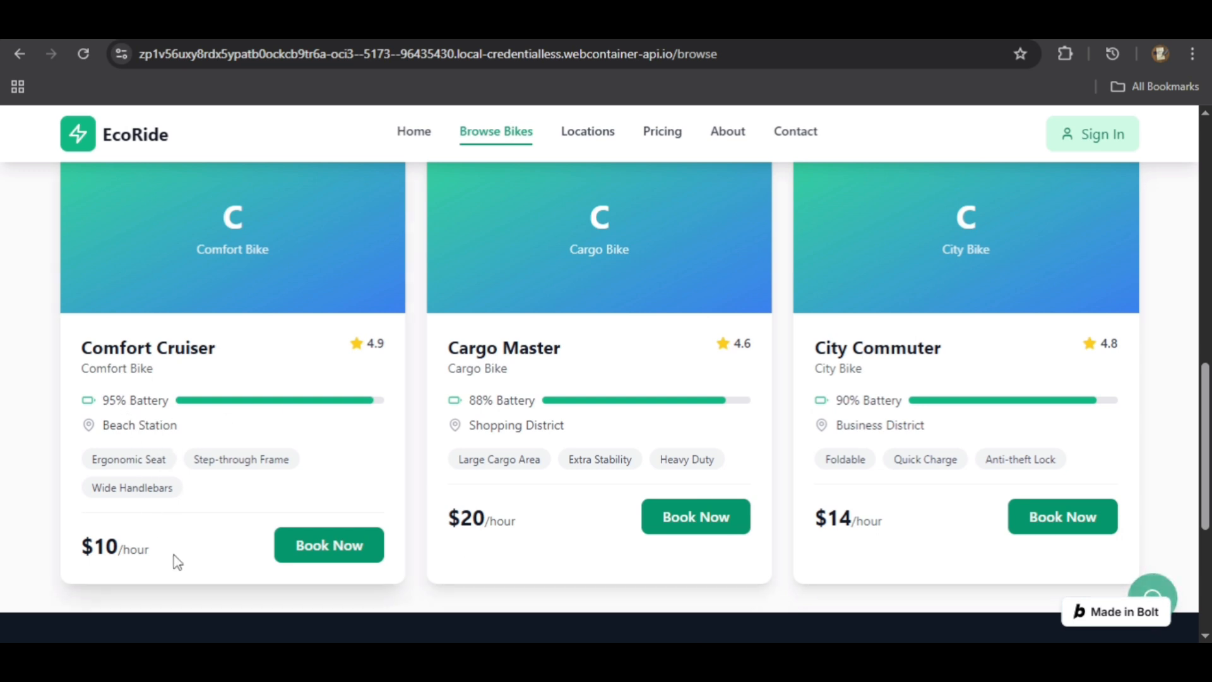
{"action": "scroll", "scroll_direction": "up", "scroll_amount": 3}
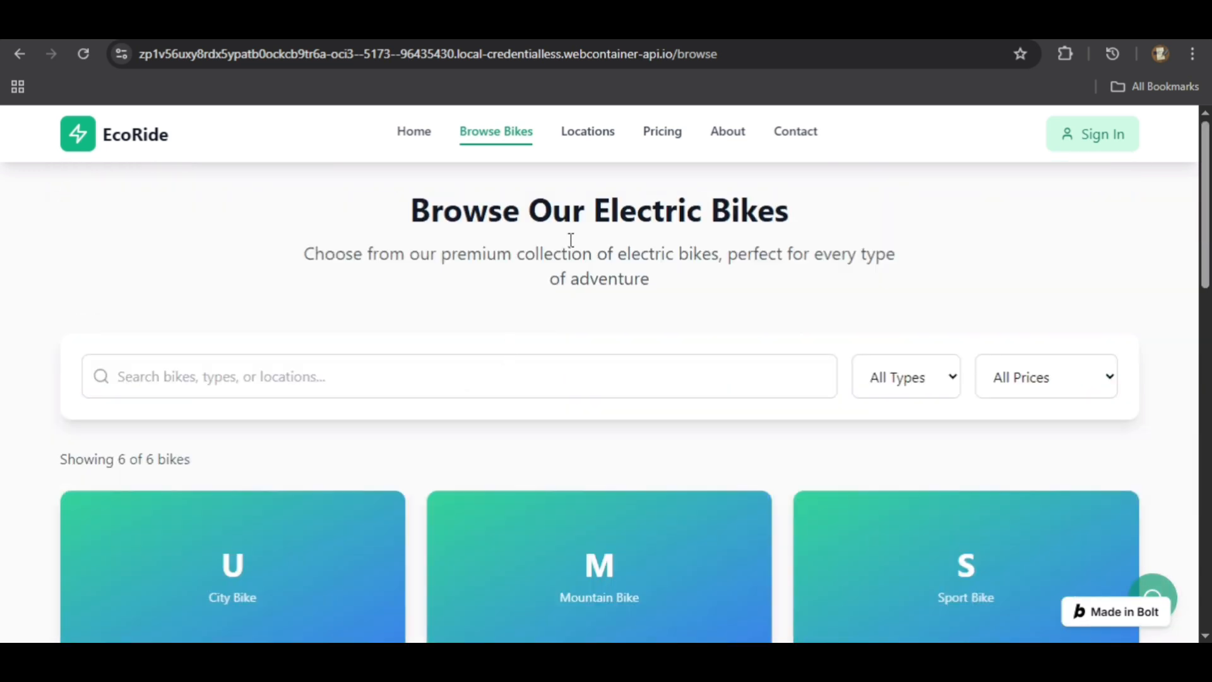
Step: Filter EcoRide Locations by New York, showing Downtown Hub and Central Park Station
{"action": "left_click", "coordinate": [587, 131]}
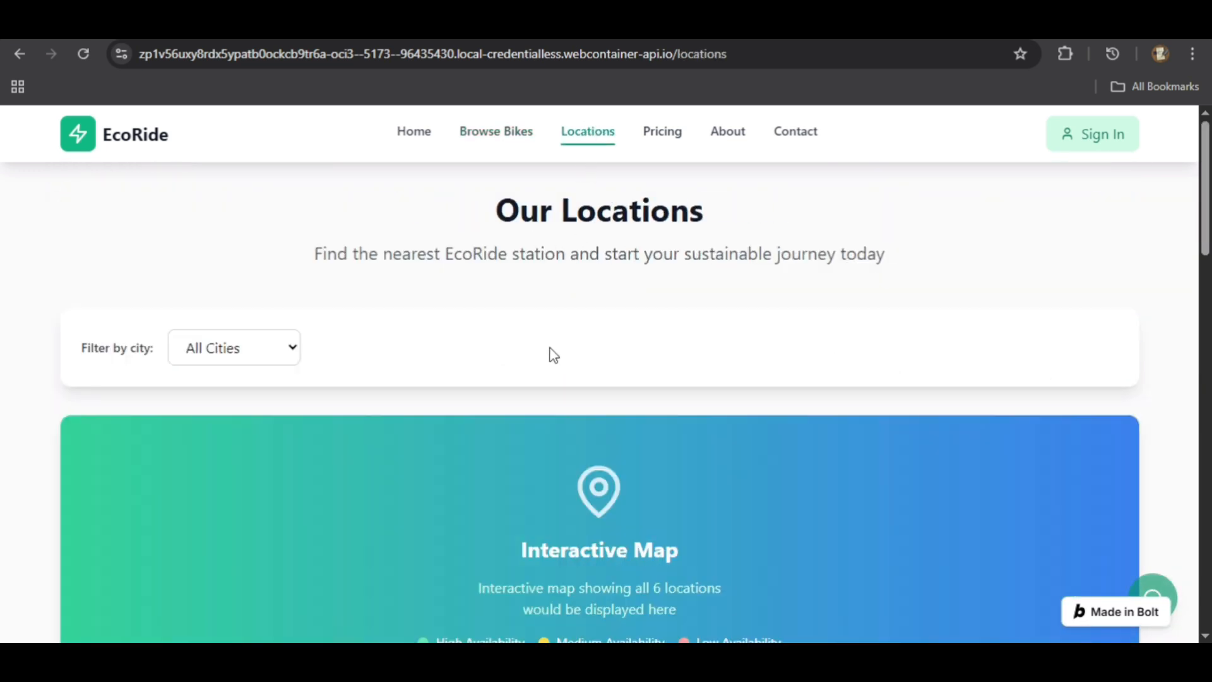
{"action": "scroll", "scroll_direction": "down", "scroll_amount": 3}
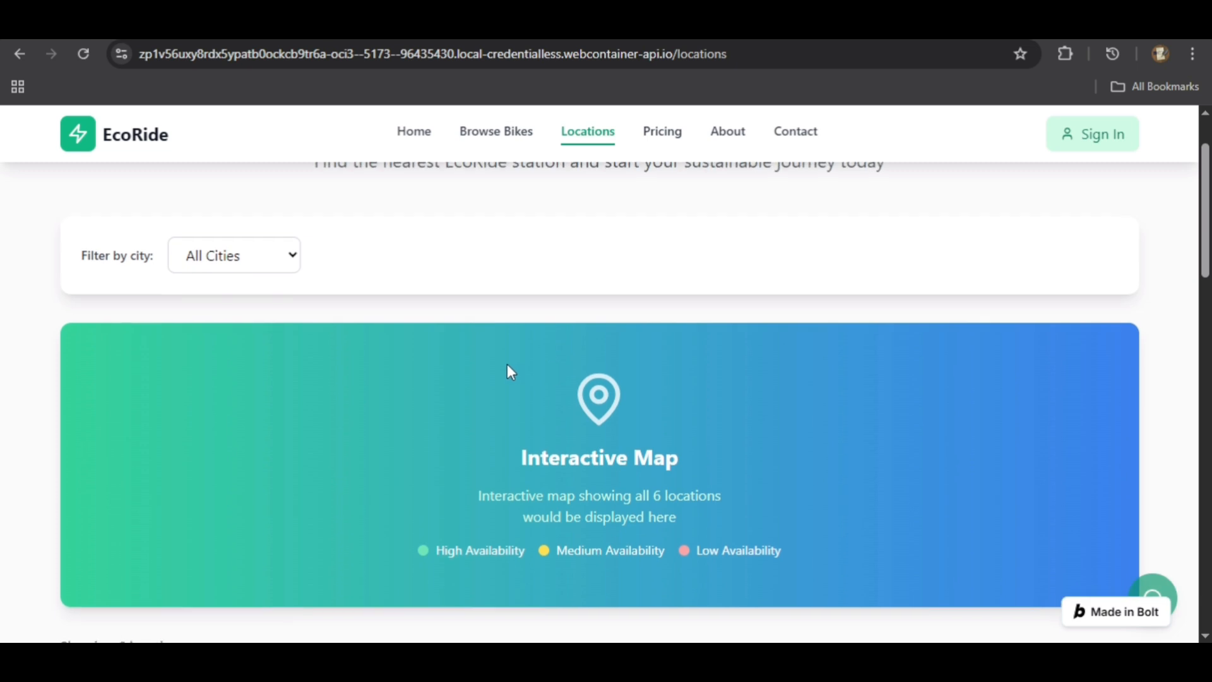
{"action": "left_click", "coordinate": [234, 256]}
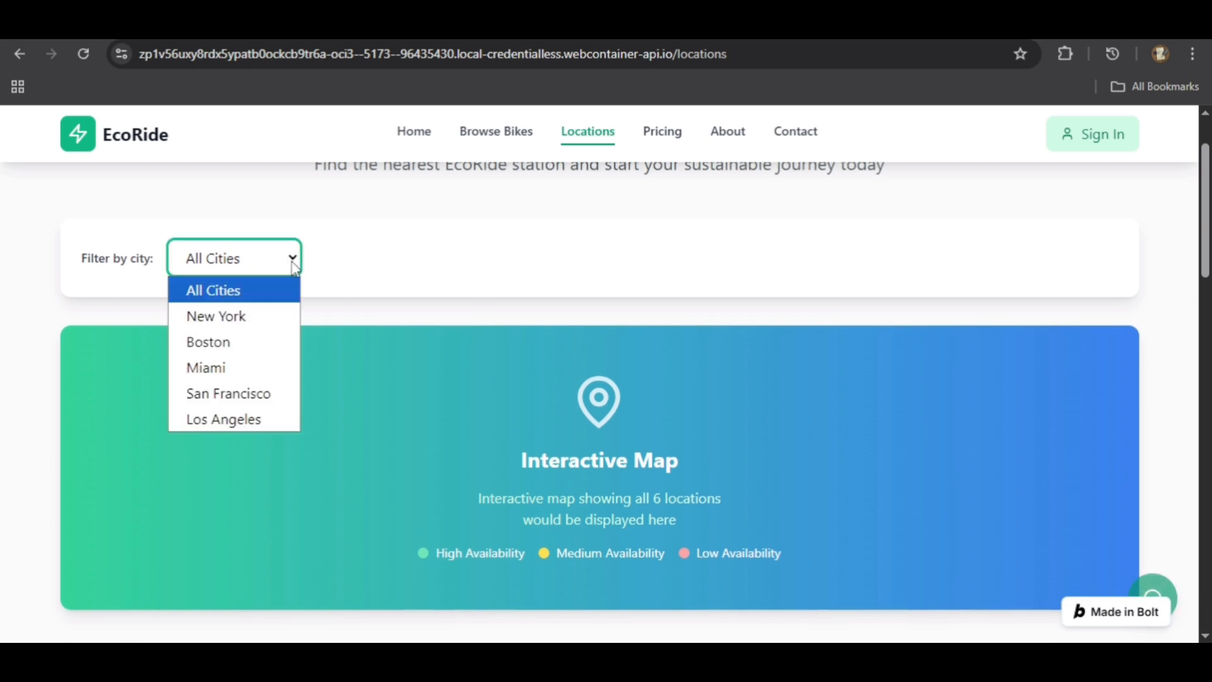
{"action": "mouse_move", "coordinate": [207, 341]}
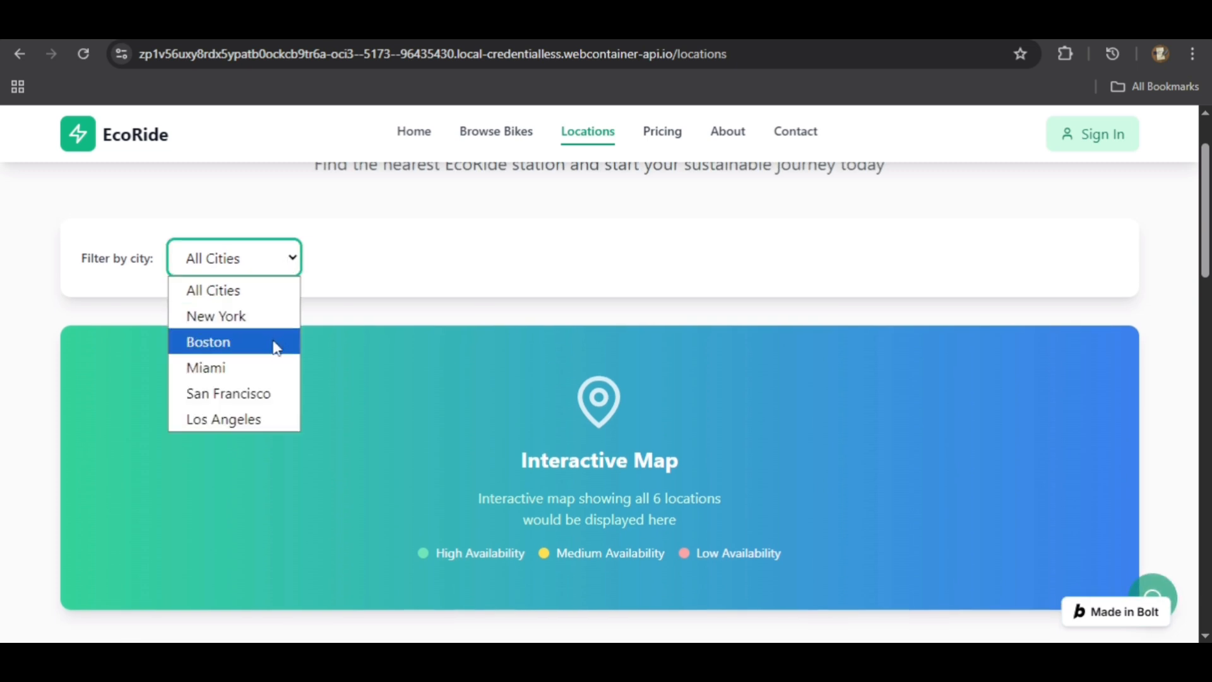
{"action": "left_click", "coordinate": [216, 315]}
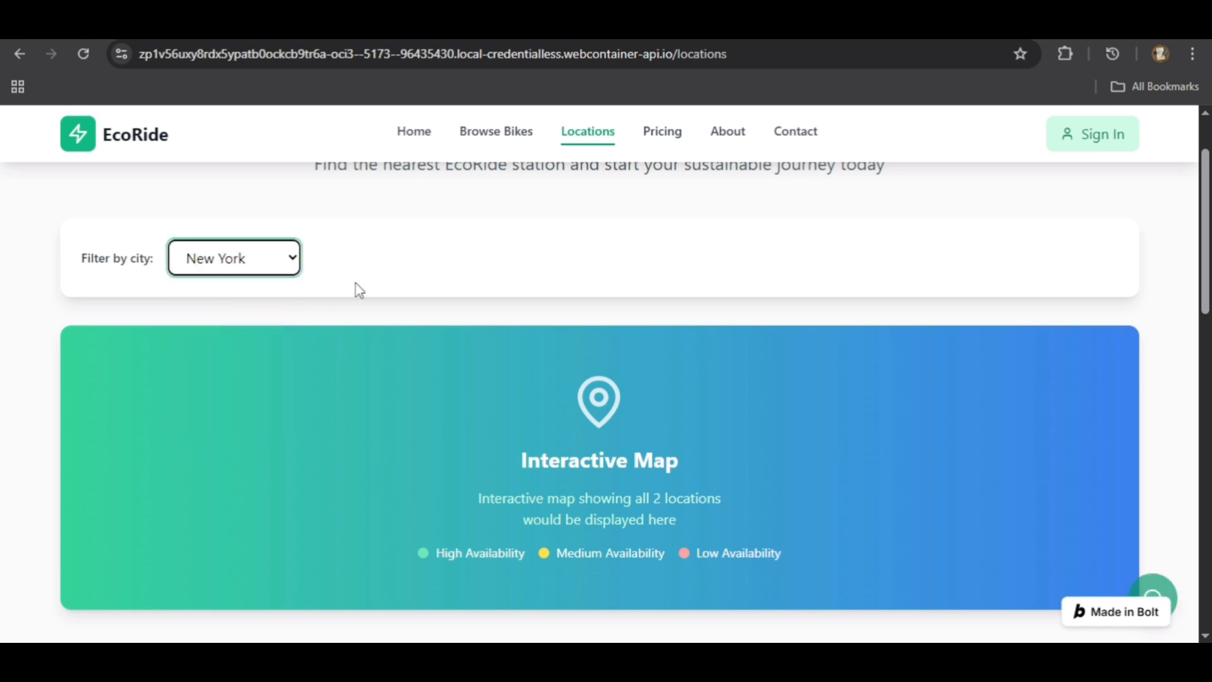
{"action": "scroll", "scroll_direction": "down", "scroll_amount": 3}
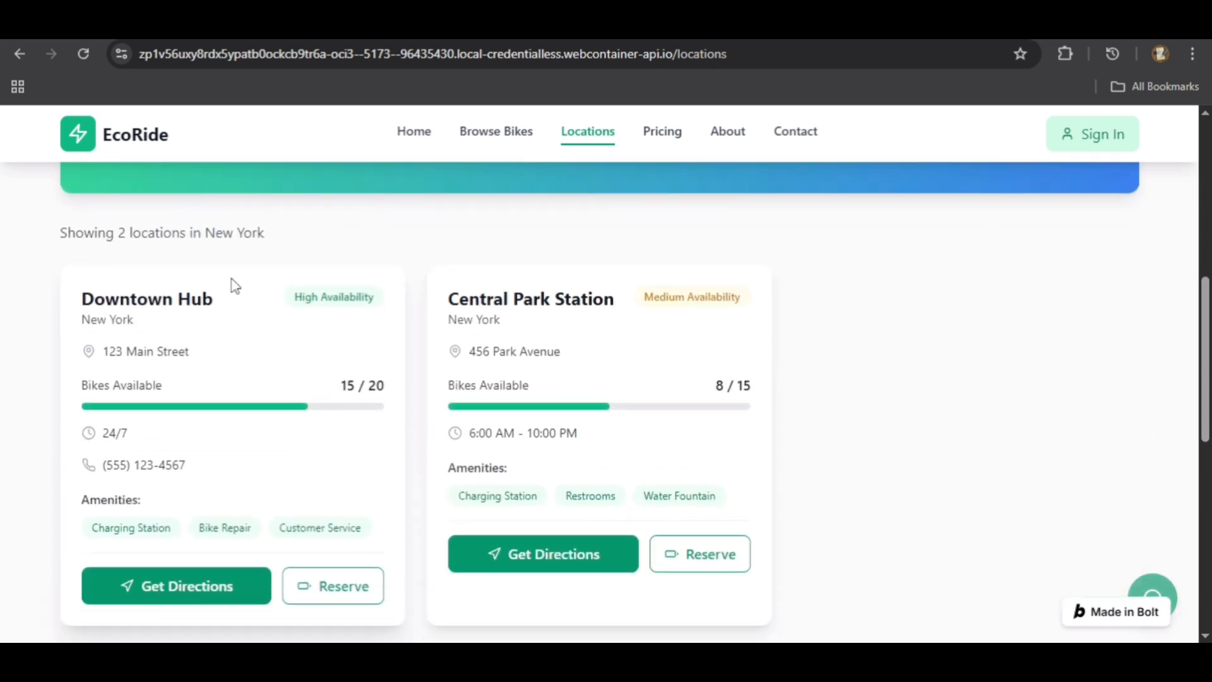
{"action": "mouse_move", "coordinate": [329, 277]}
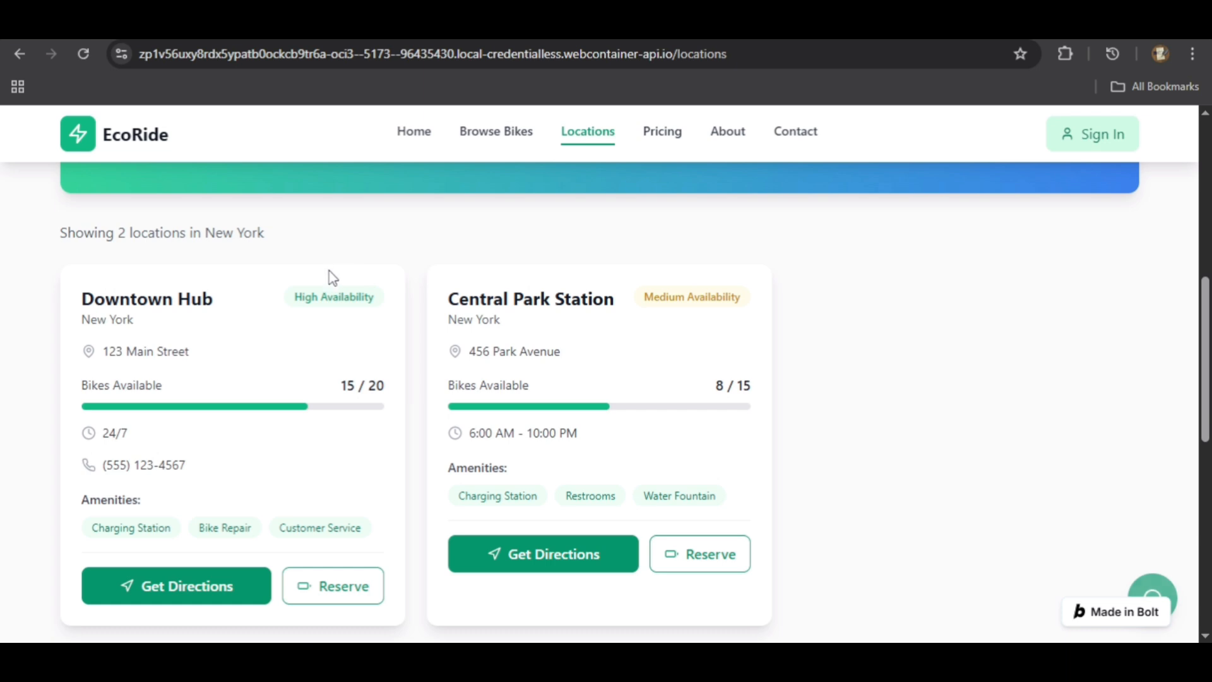
{"action": "scroll", "scroll_direction": "up", "scroll_amount": 3}
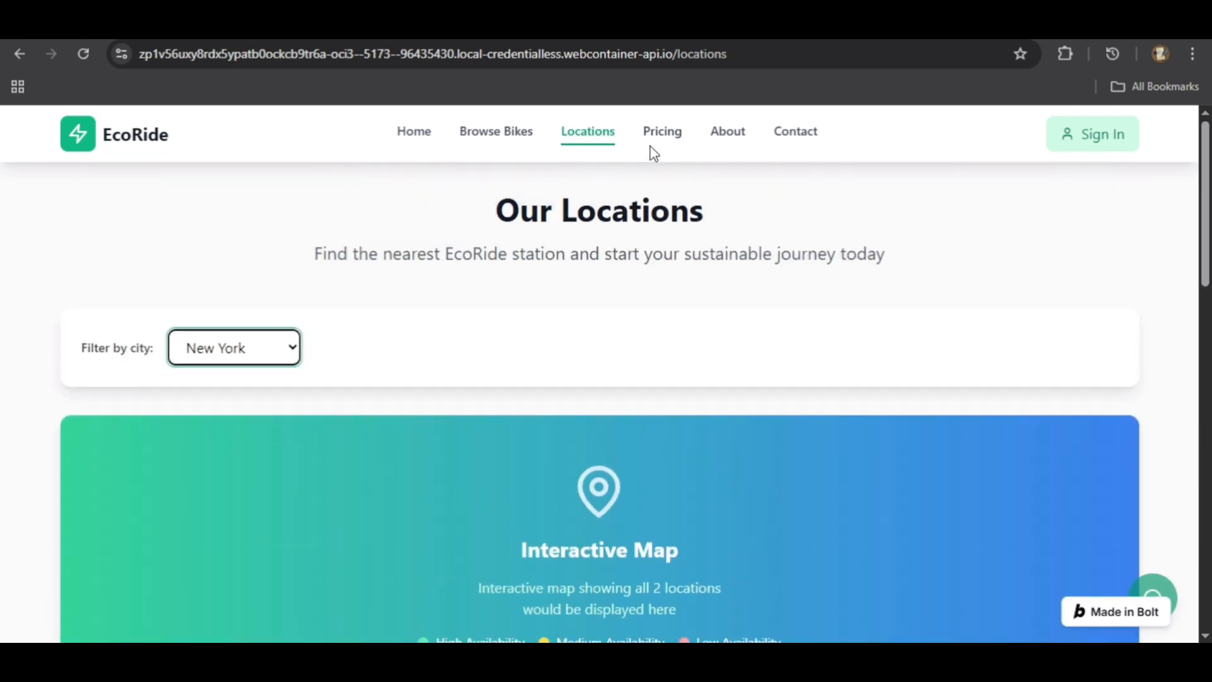
{"action": "scroll", "scroll_direction": "down", "scroll_amount": 3}
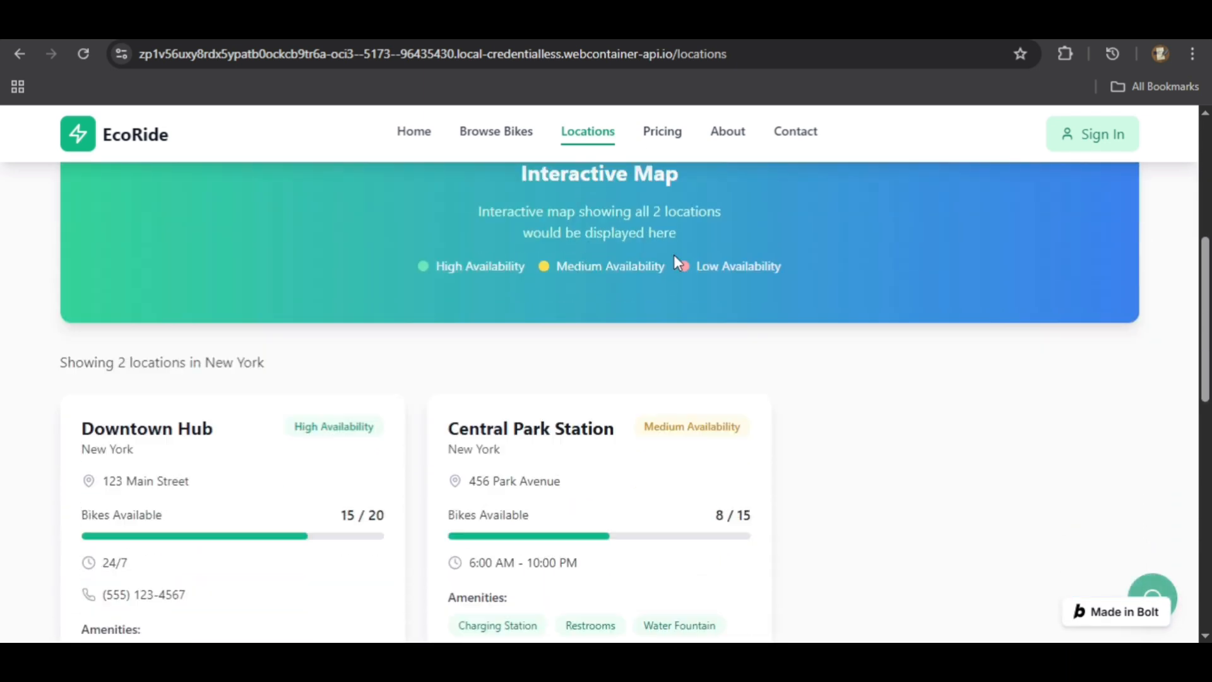
Step: Visit the Pricing and About pages, ending on the Contact page's Get in Touch form
{"action": "left_click", "coordinate": [661, 131]}
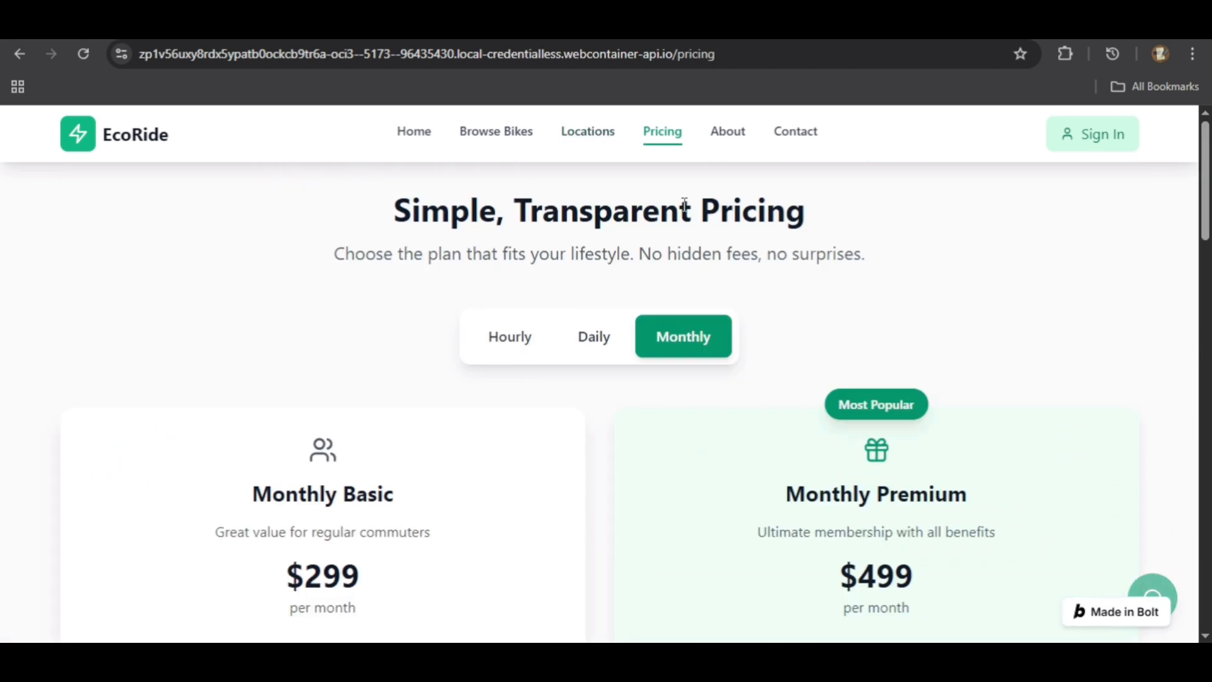
{"action": "left_click", "coordinate": [727, 131]}
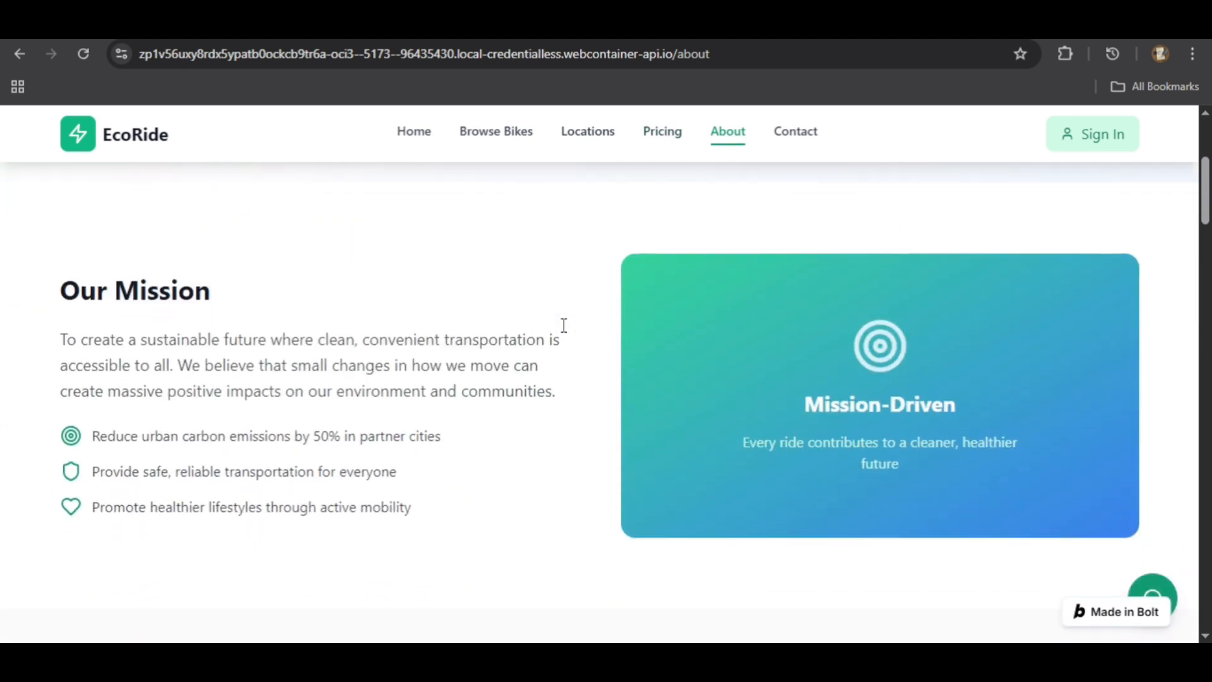
{"action": "scroll", "scroll_direction": "up", "scroll_amount": 3}
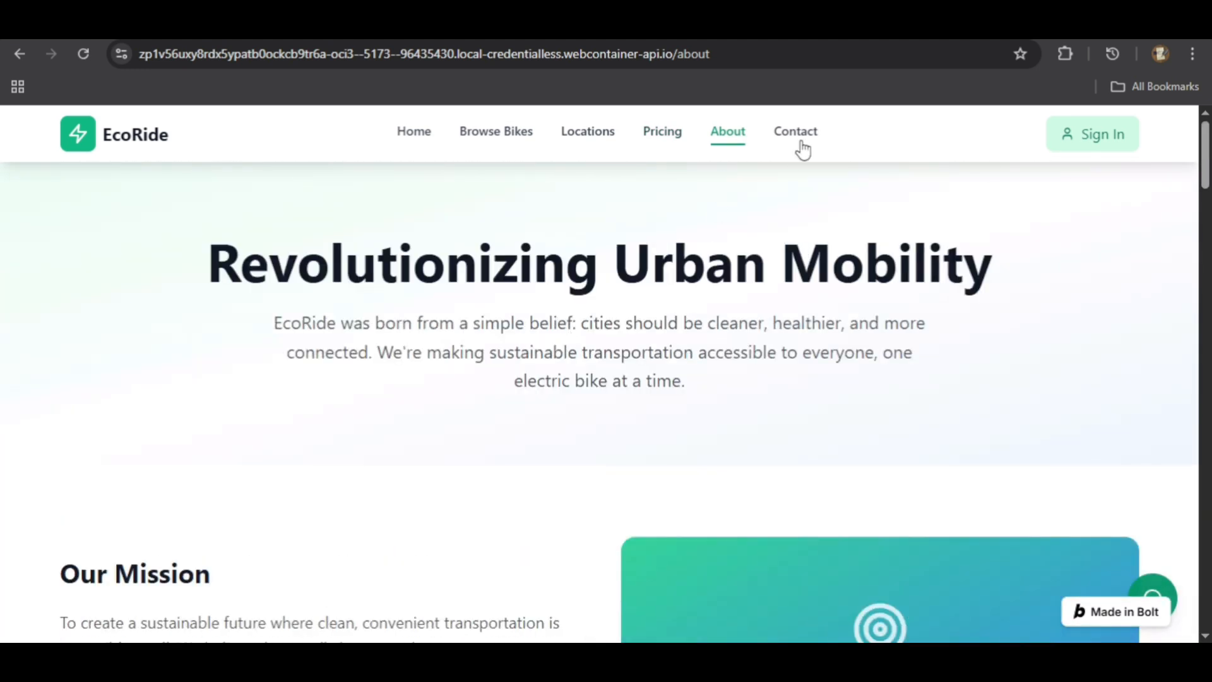
{"action": "left_click", "coordinate": [795, 132]}
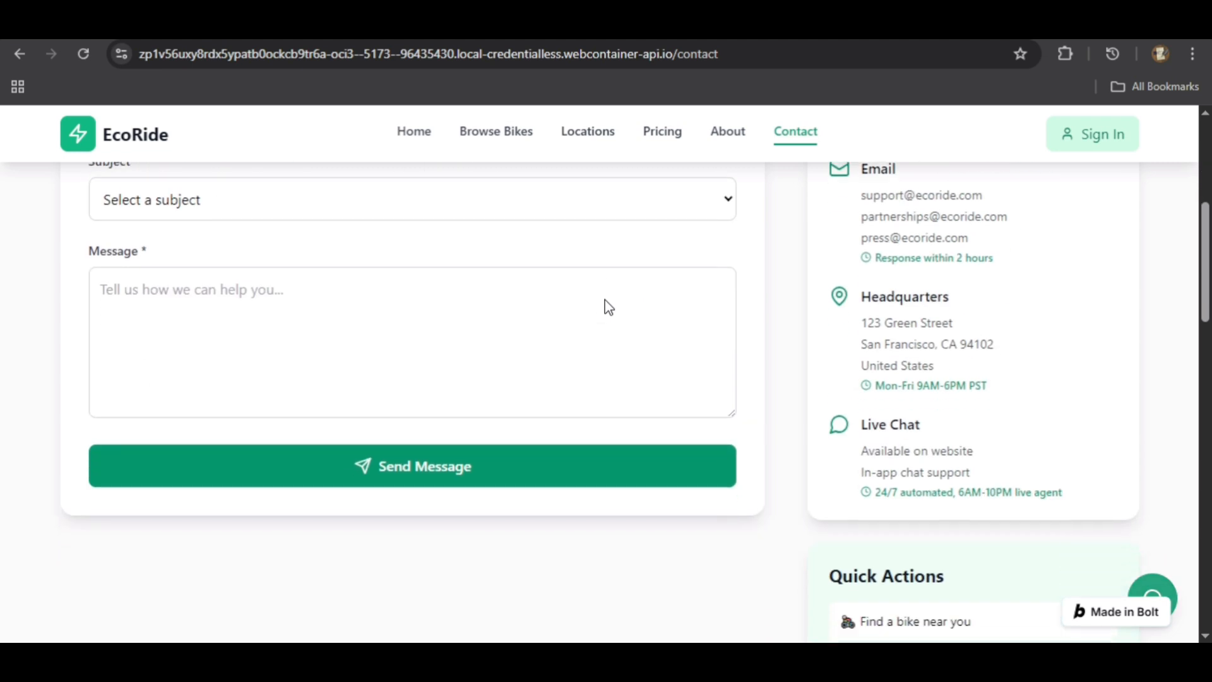
{"action": "scroll", "scroll_direction": "up", "scroll_amount": 3}
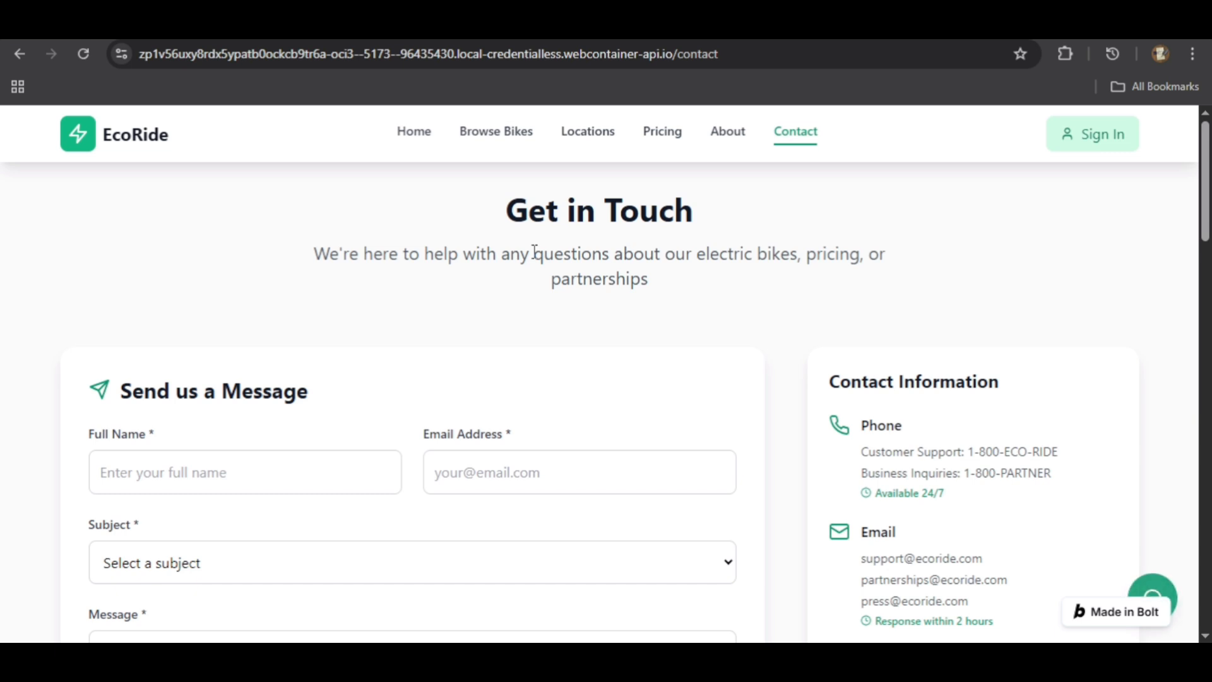
Step: Return to Home and scroll from the Ride Electric hero to the footer and back
{"action": "left_click", "coordinate": [414, 131]}
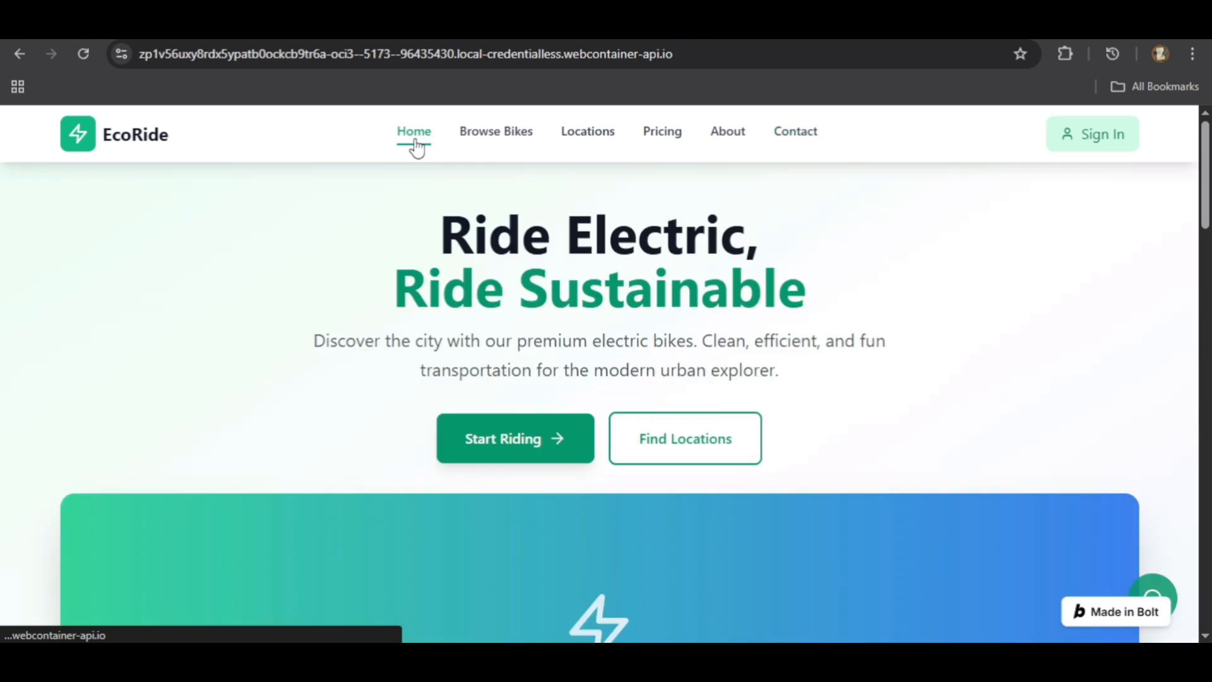
{"action": "scroll", "scroll_direction": "down", "scroll_amount": 3}
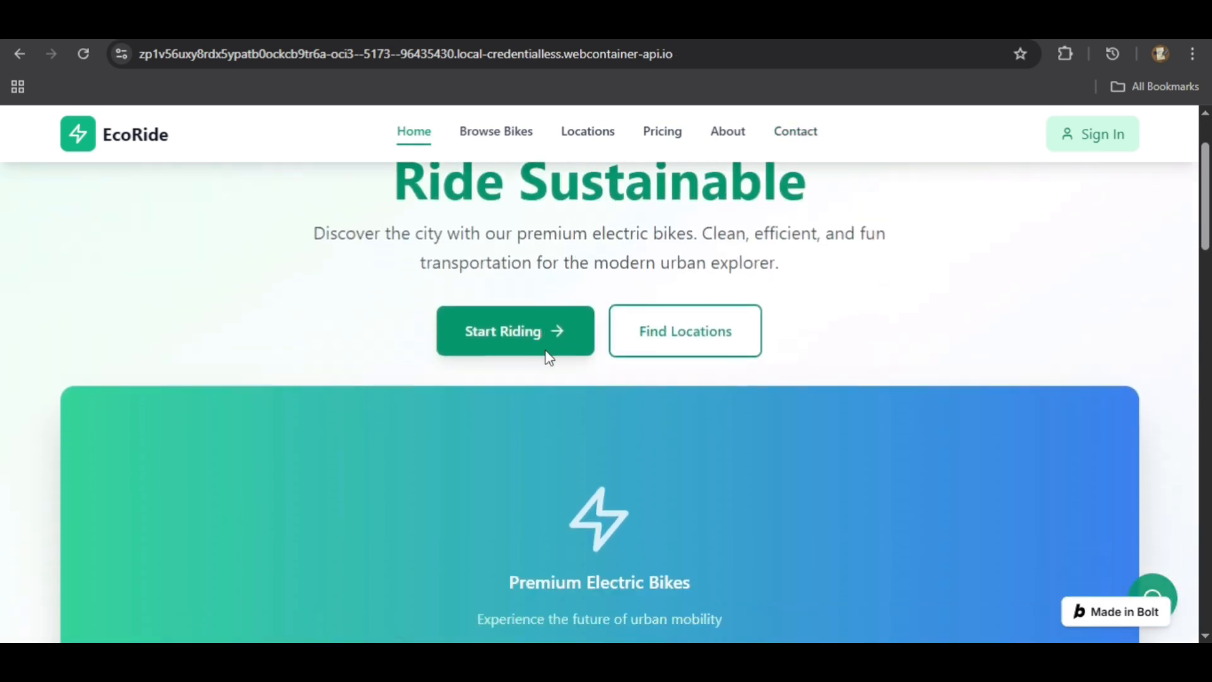
{"action": "scroll", "scroll_direction": "down", "scroll_amount": 3}
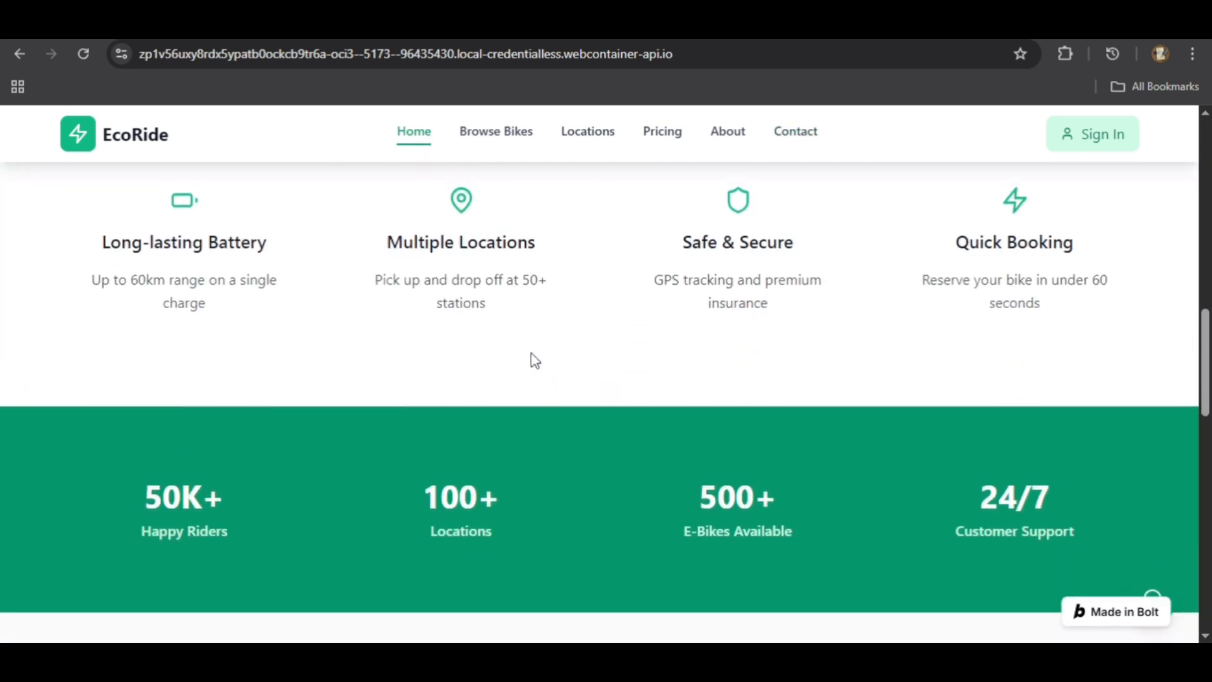
{"action": "scroll", "scroll_direction": "down", "scroll_amount": 3}
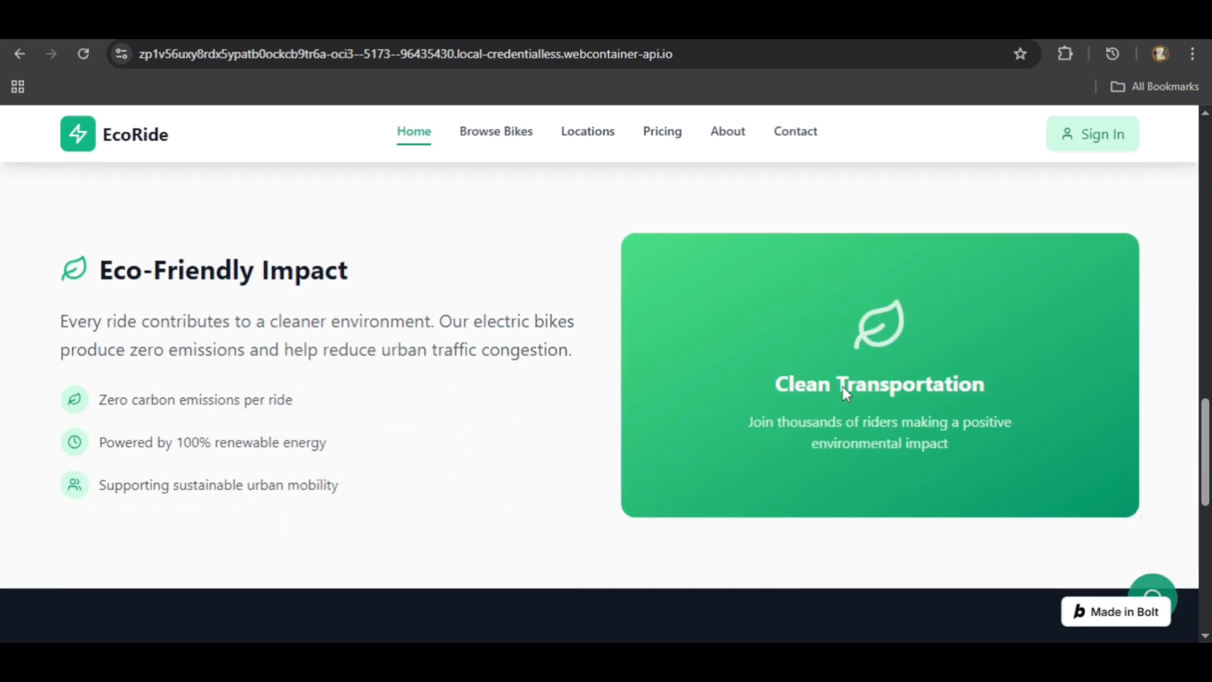
{"action": "scroll", "scroll_direction": "down", "scroll_amount": 3}
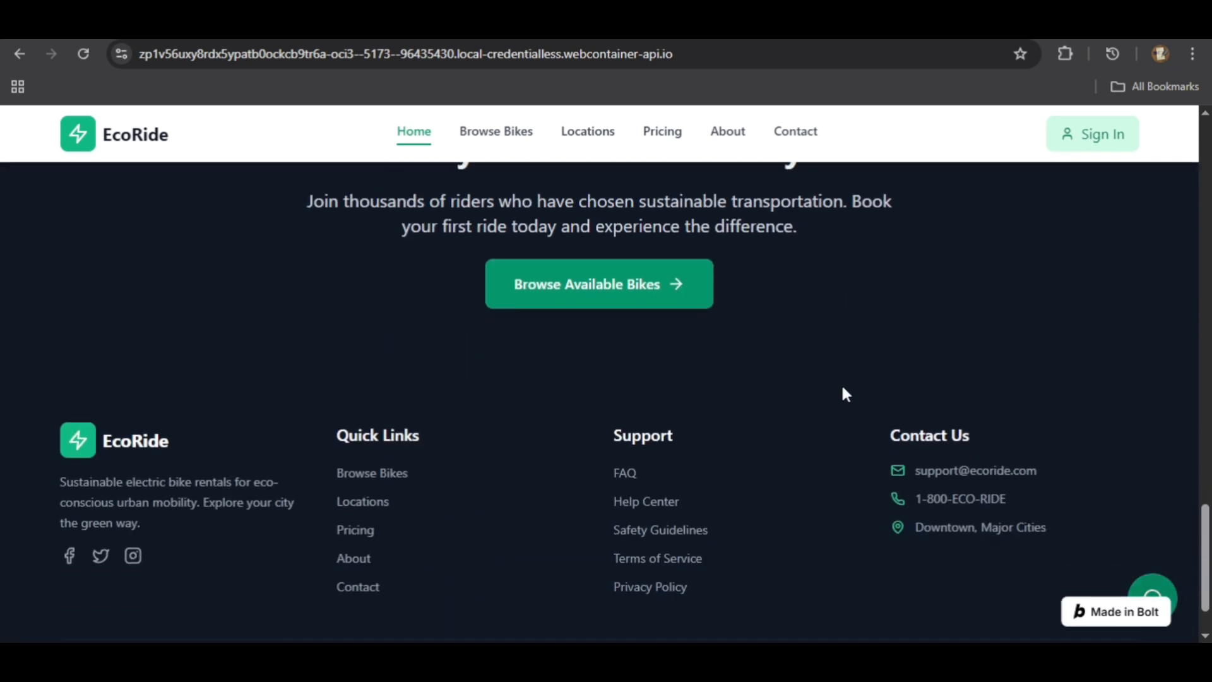
{"action": "scroll", "scroll_direction": "up", "scroll_amount": 3}
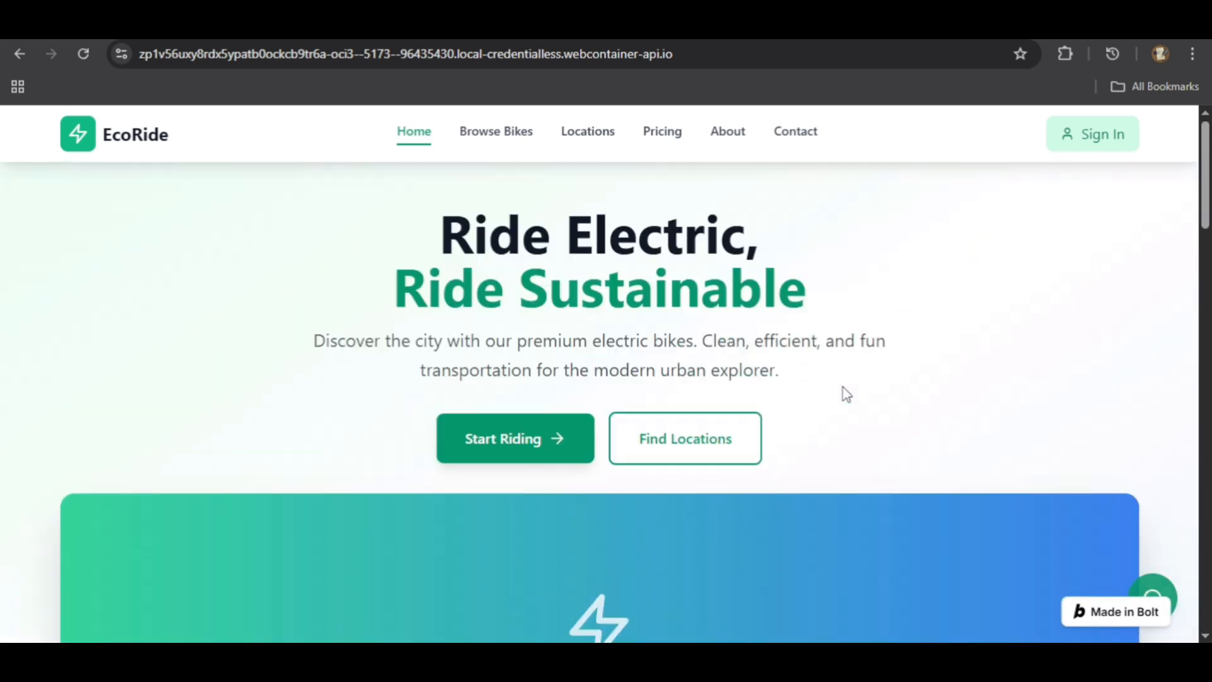
{"action": "mouse_move", "coordinate": [1051, 356]}
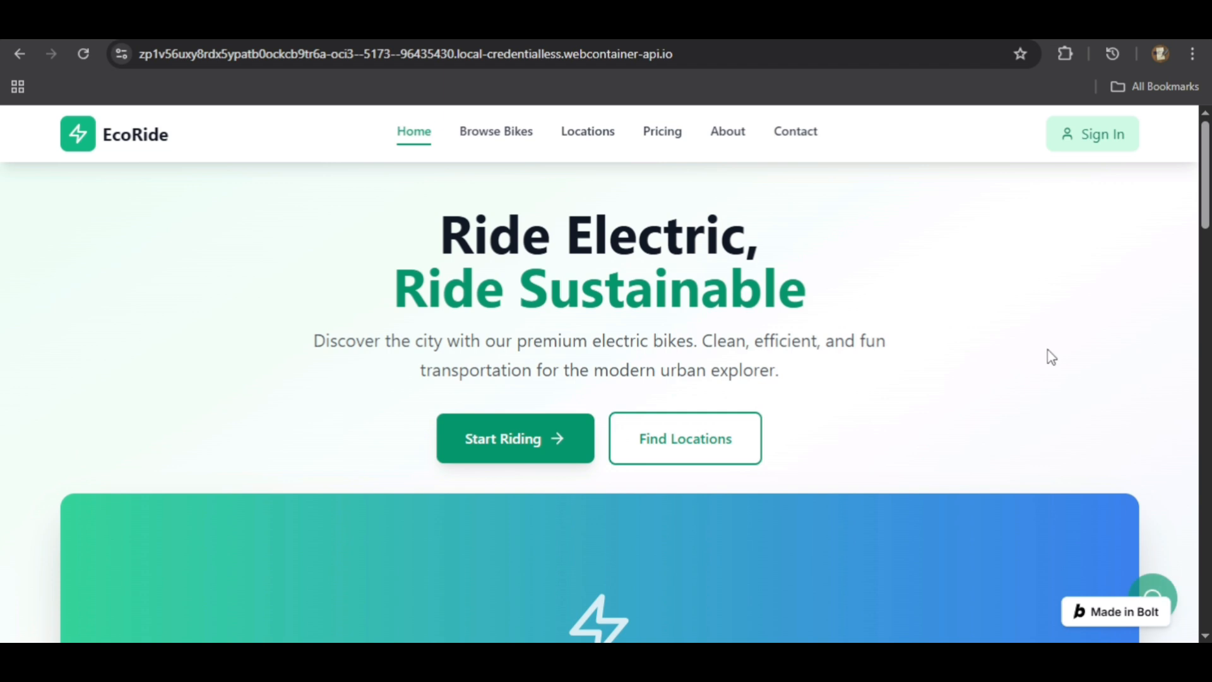